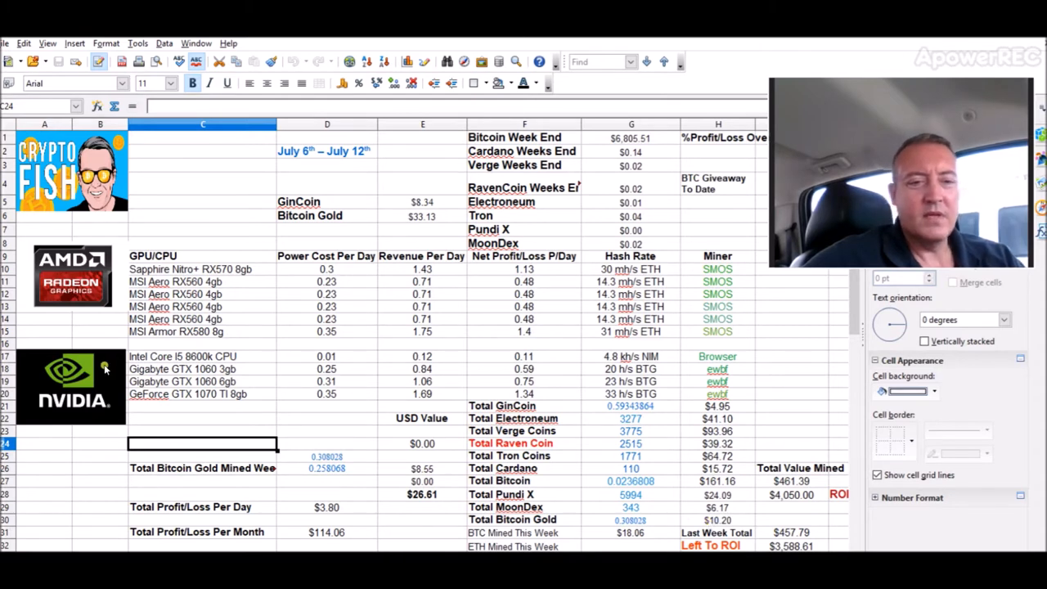
pyautogui.moveTo(160, 432)
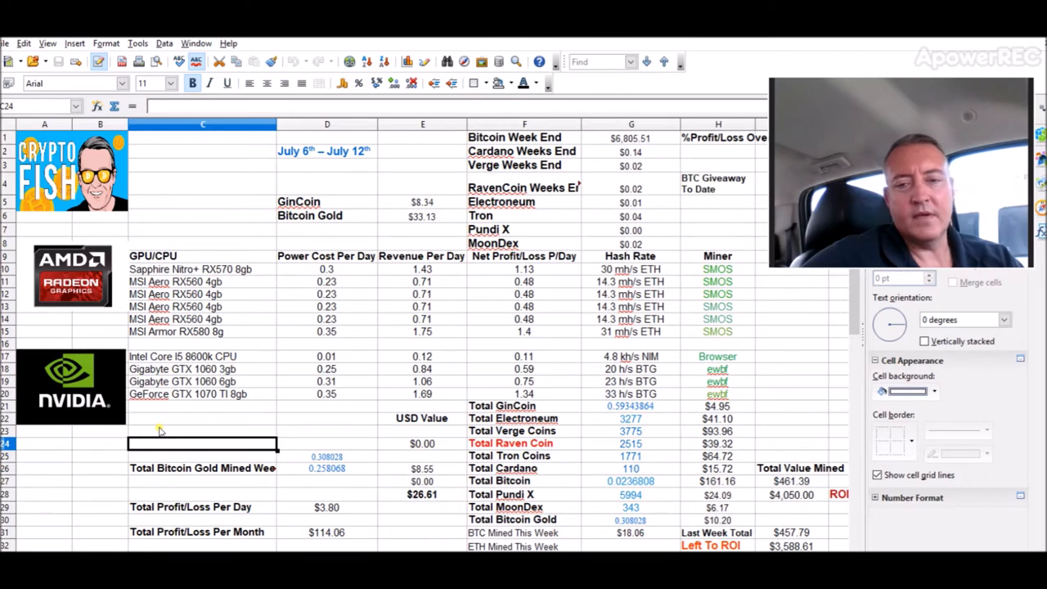
pyautogui.moveTo(222, 400)
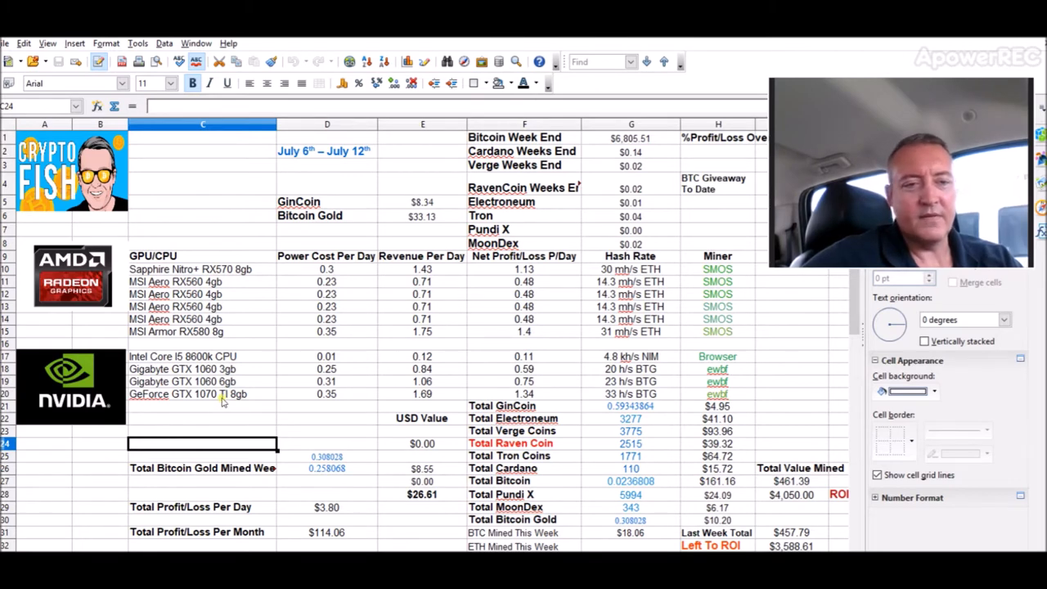
pyautogui.moveTo(247, 383)
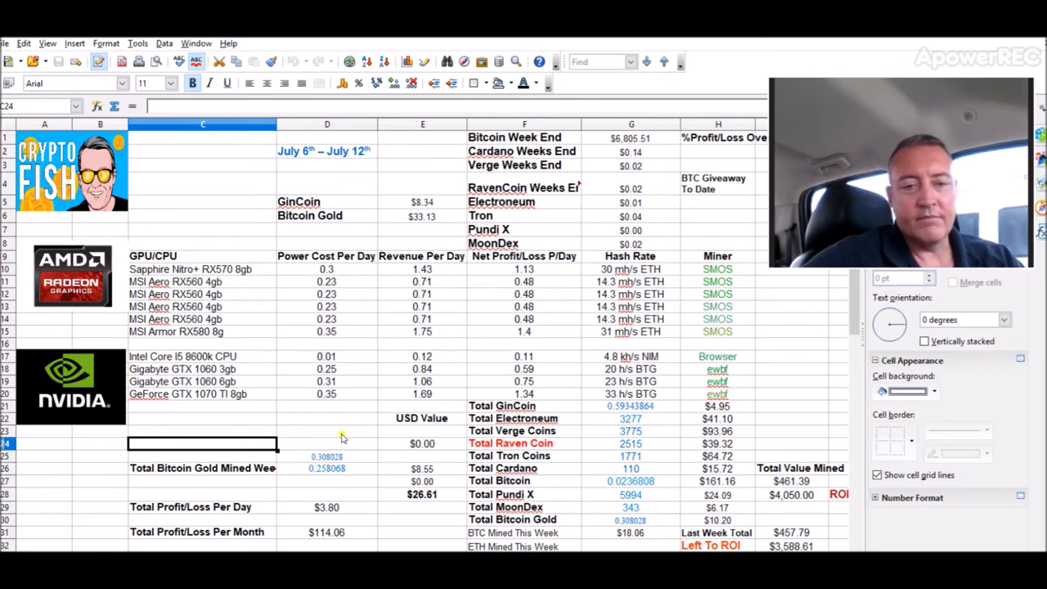
# Check the BTC Mined This Week and $26.61 total formulas, and open the Bitcoin-Gold pool
pyautogui.click(327, 432)
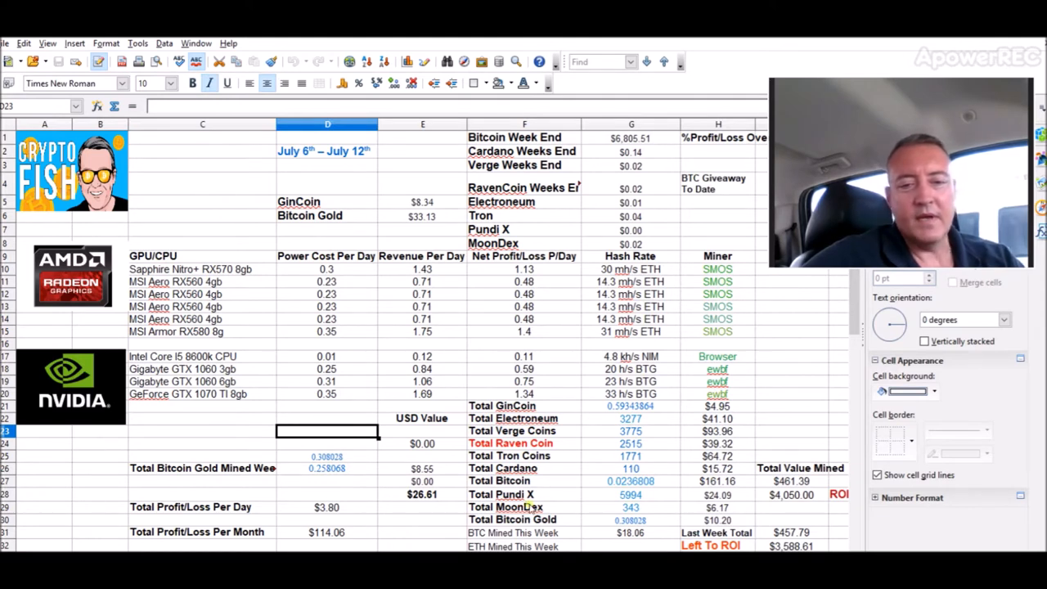
pyautogui.moveTo(229, 306)
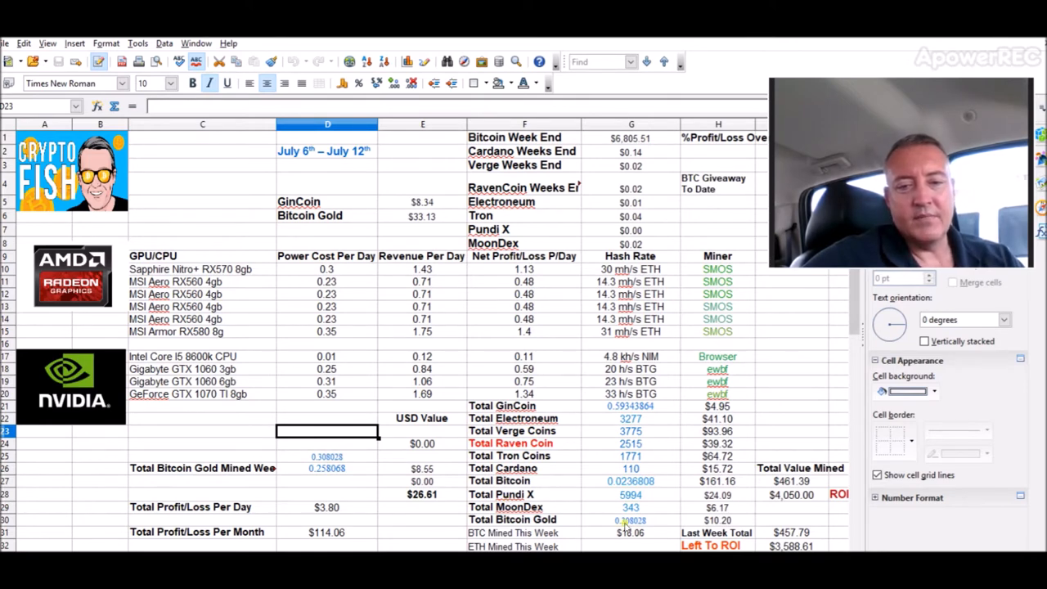
pyautogui.click(630, 532)
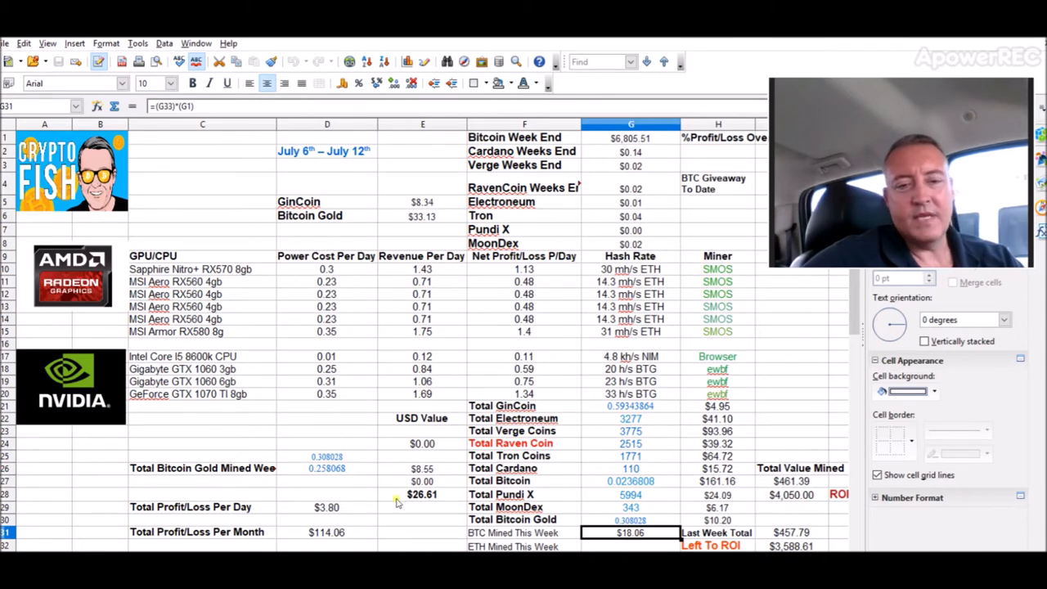
pyautogui.click(418, 494)
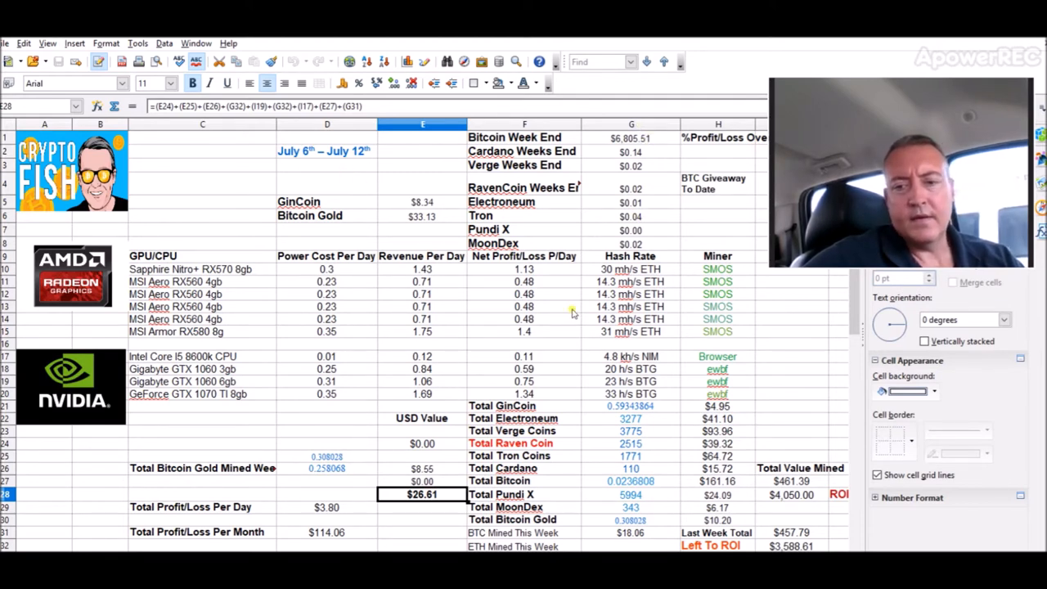
pyautogui.moveTo(841, 316)
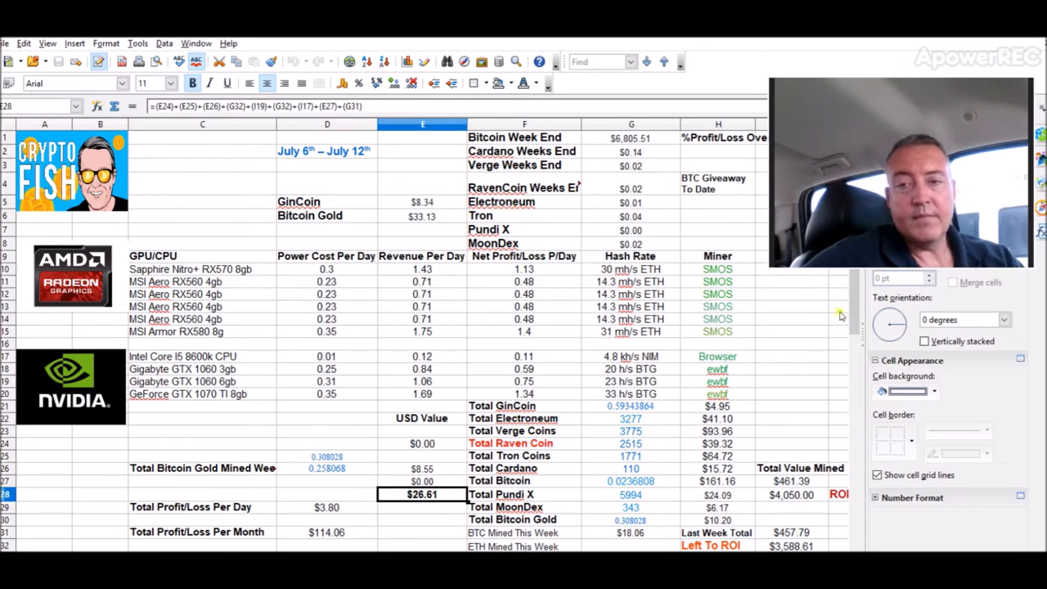
pyautogui.moveTo(853, 308)
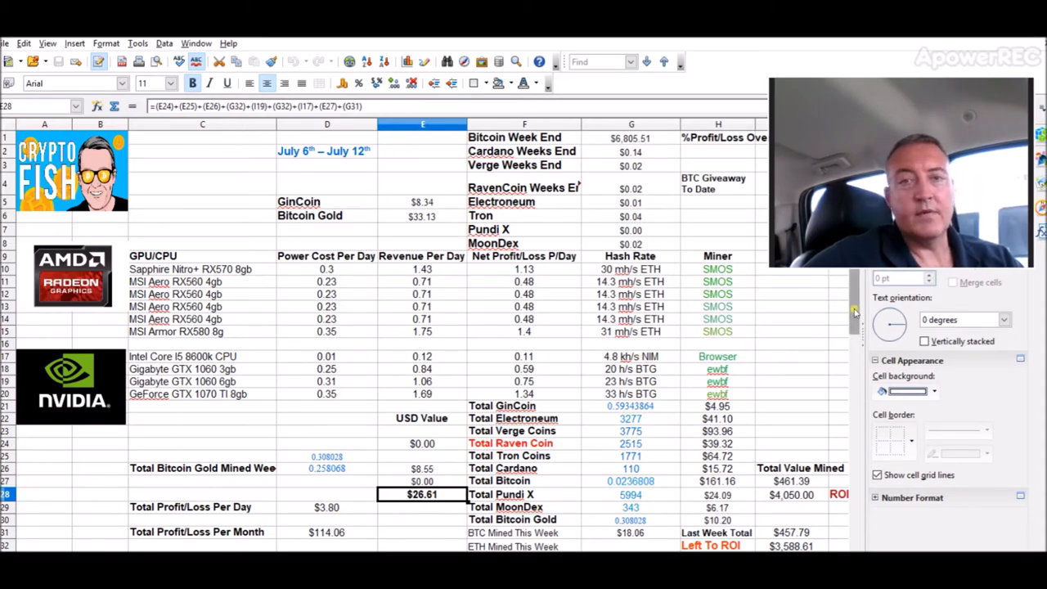
pyautogui.click(792, 481)
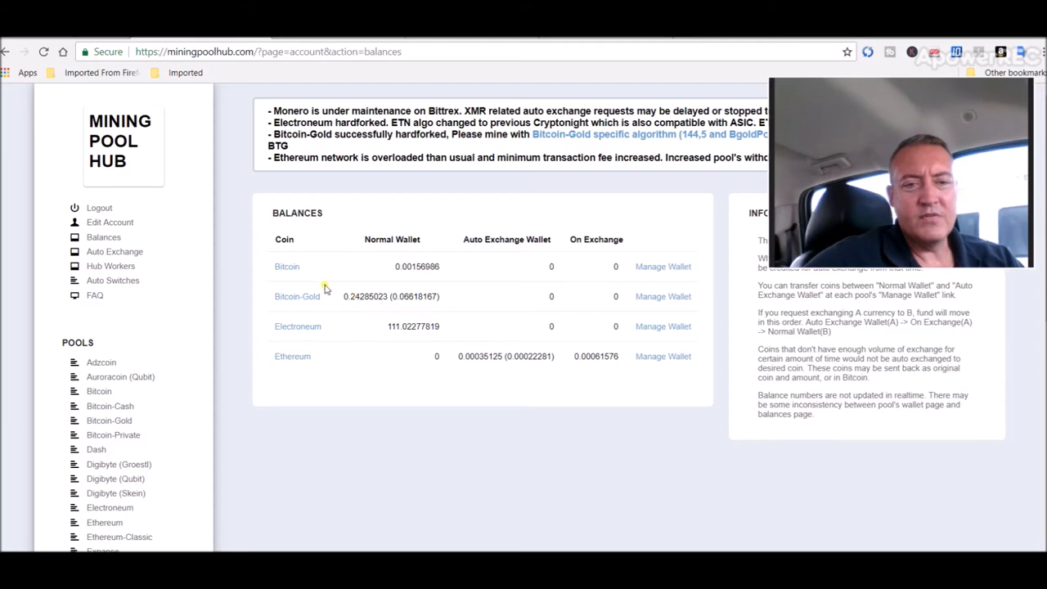
pyautogui.moveTo(509, 304)
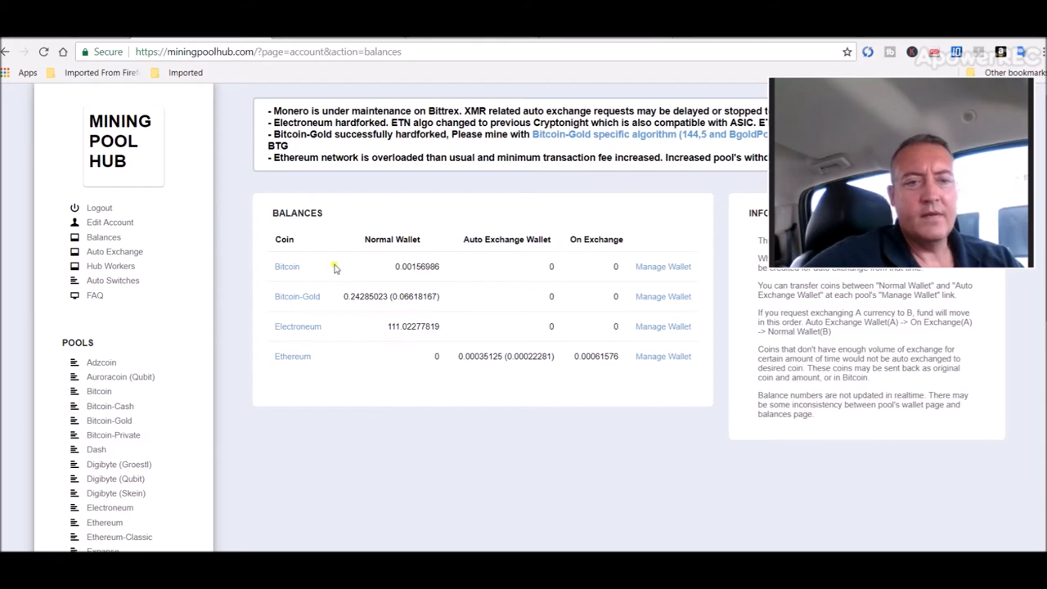
pyautogui.moveTo(450, 274)
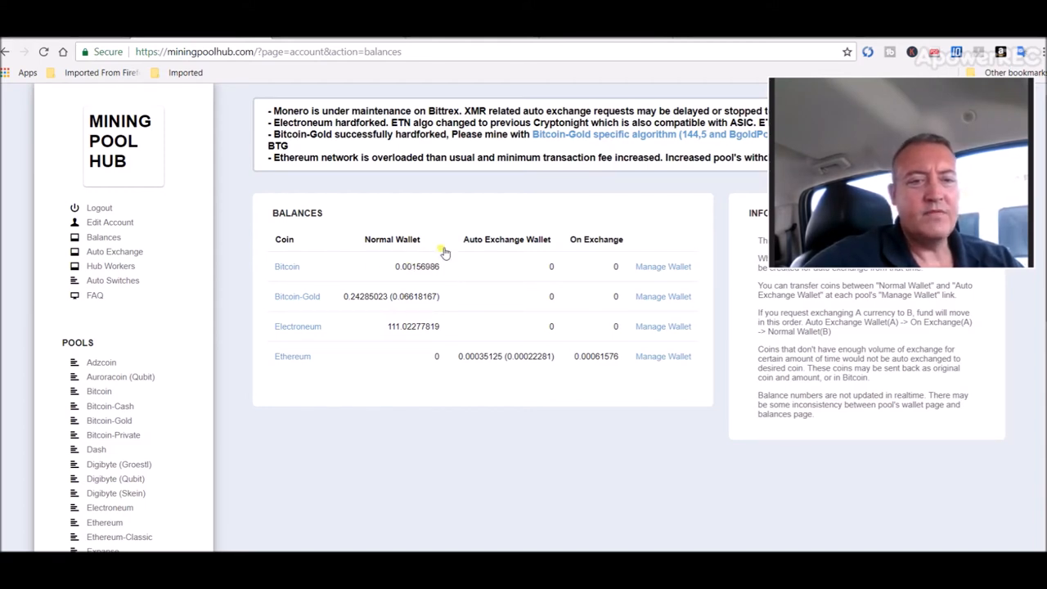
pyautogui.moveTo(481, 319)
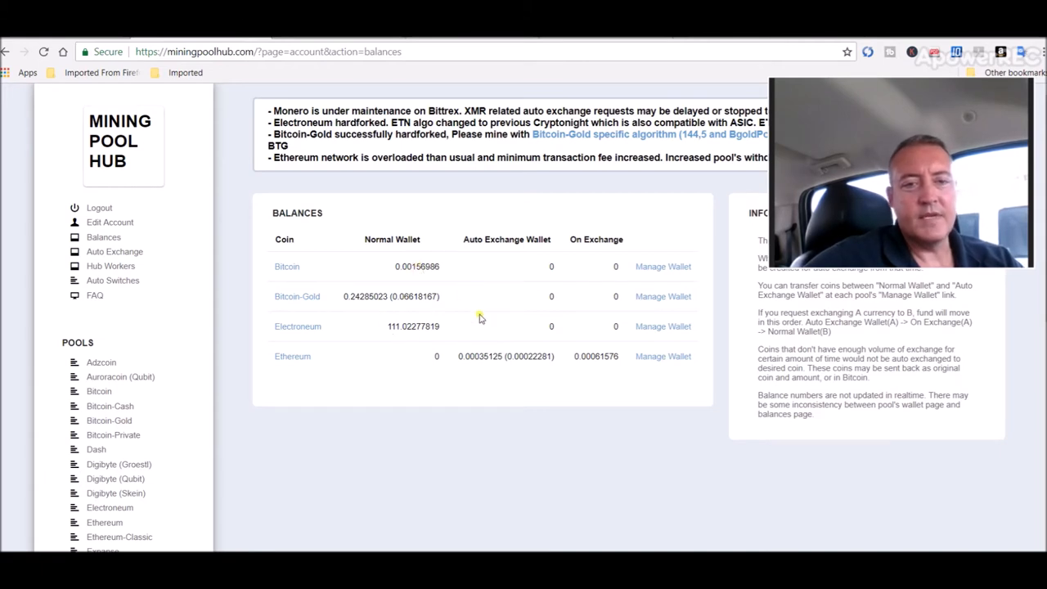
pyautogui.moveTo(417, 290)
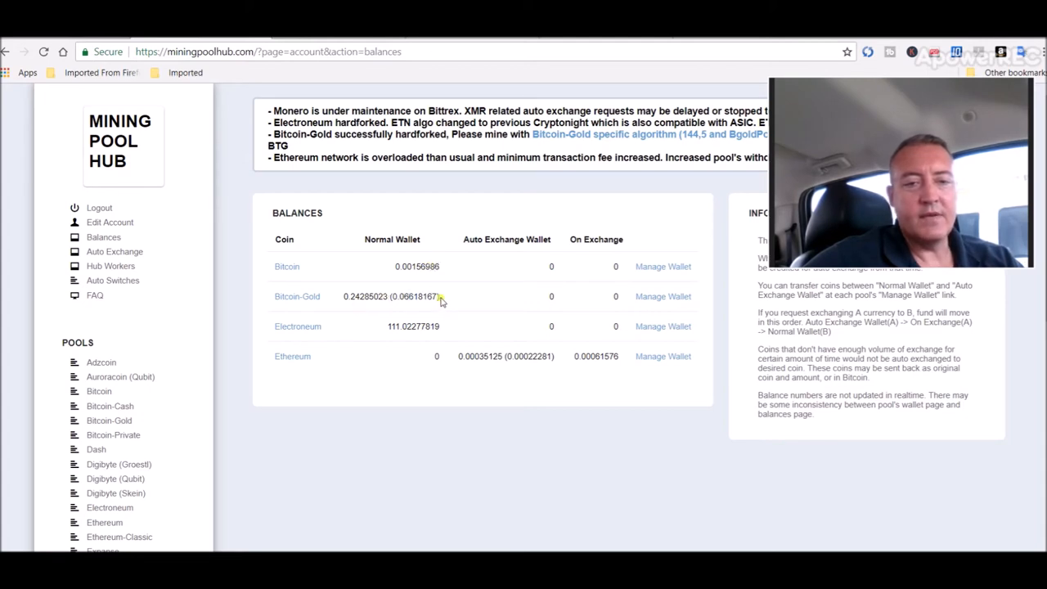
pyautogui.click(108, 421)
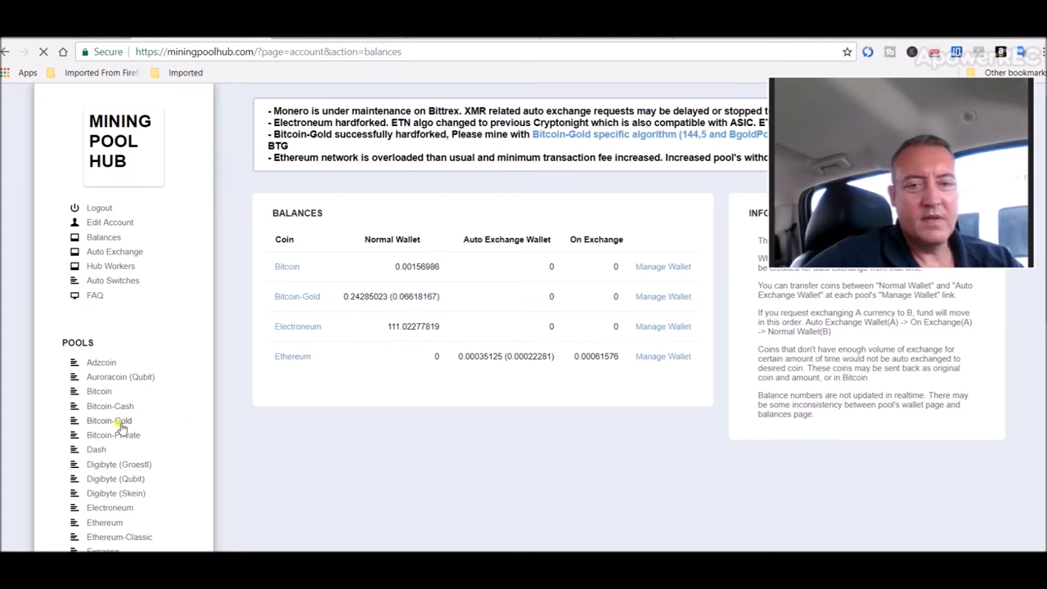
# Review the Bitcoin-Gold dashboard's 0.06 KH/s hashrate and 0.07517386 BTG credited in 24 hours
pyautogui.click(108, 421)
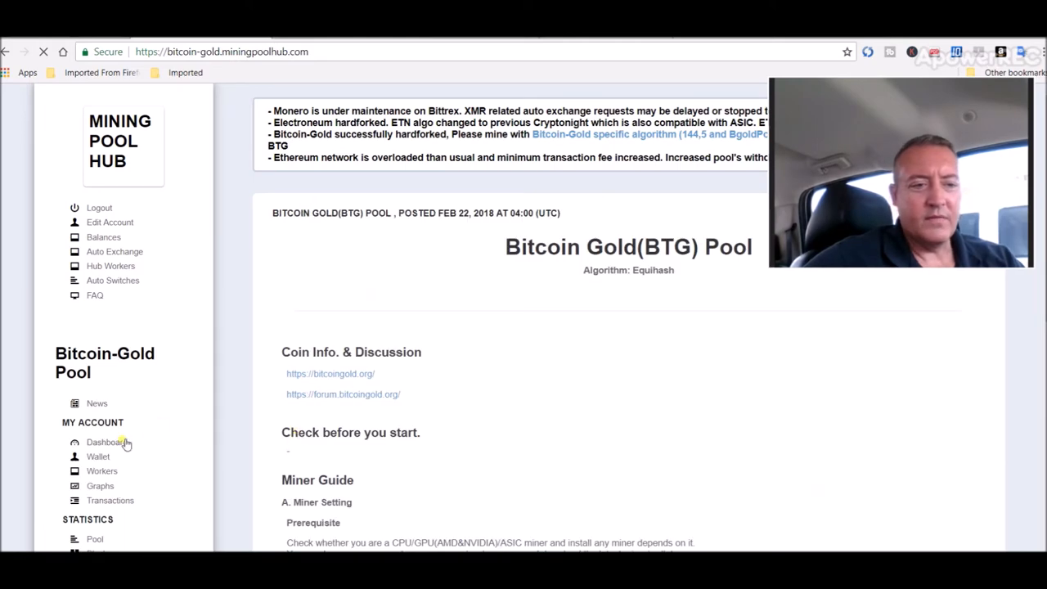
pyautogui.click(106, 441)
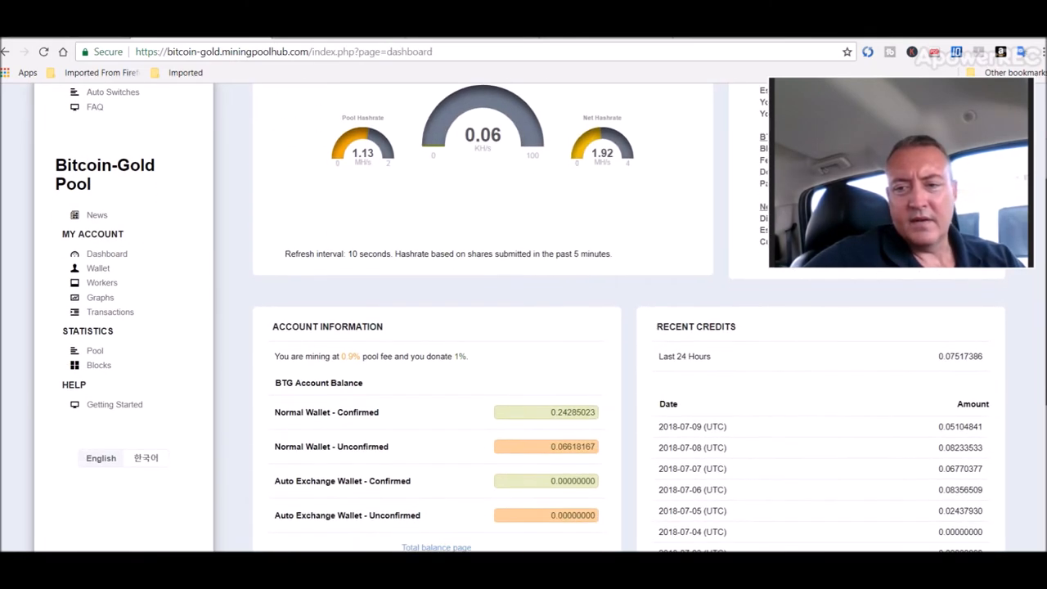
pyautogui.scroll(-3)
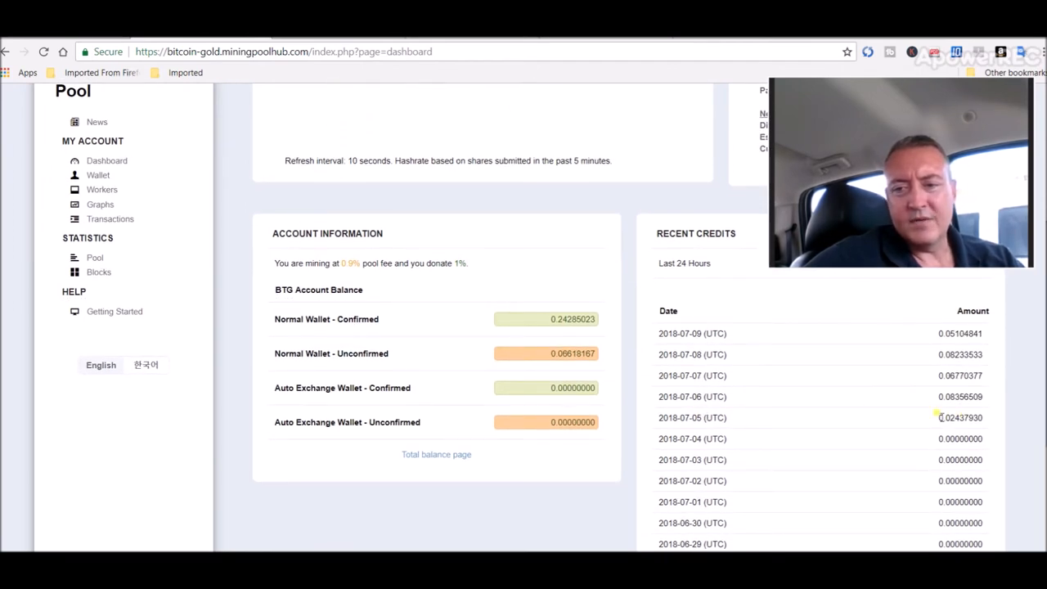
pyautogui.moveTo(689, 417)
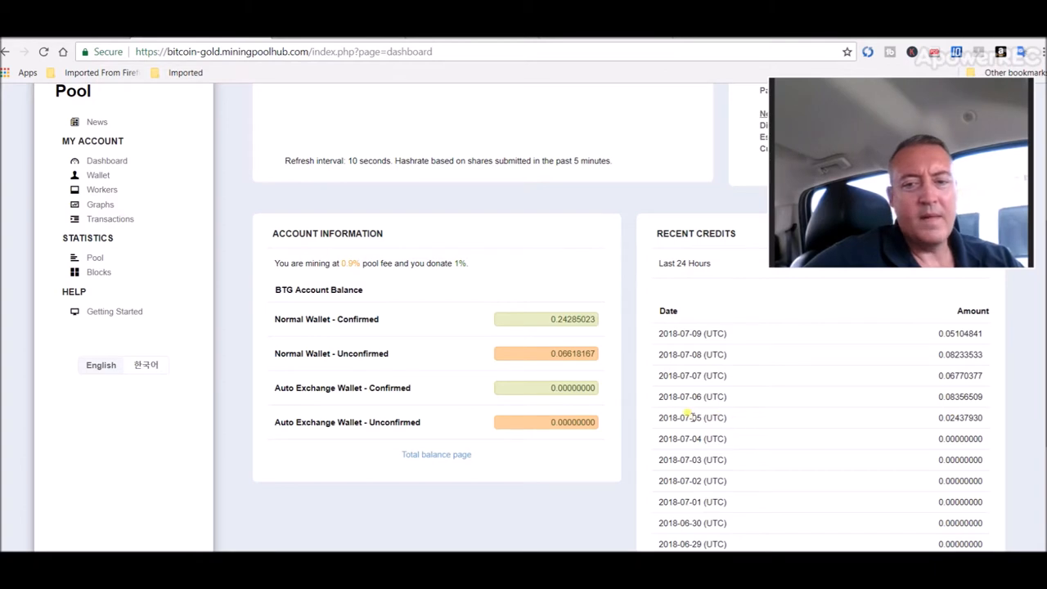
pyautogui.moveTo(729, 422)
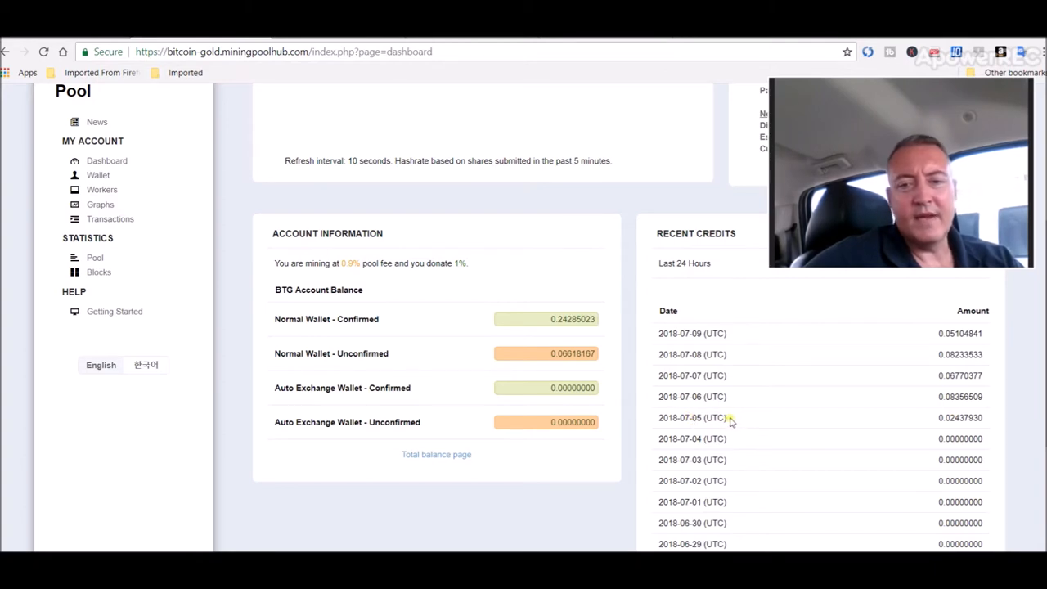
pyautogui.moveTo(700, 418)
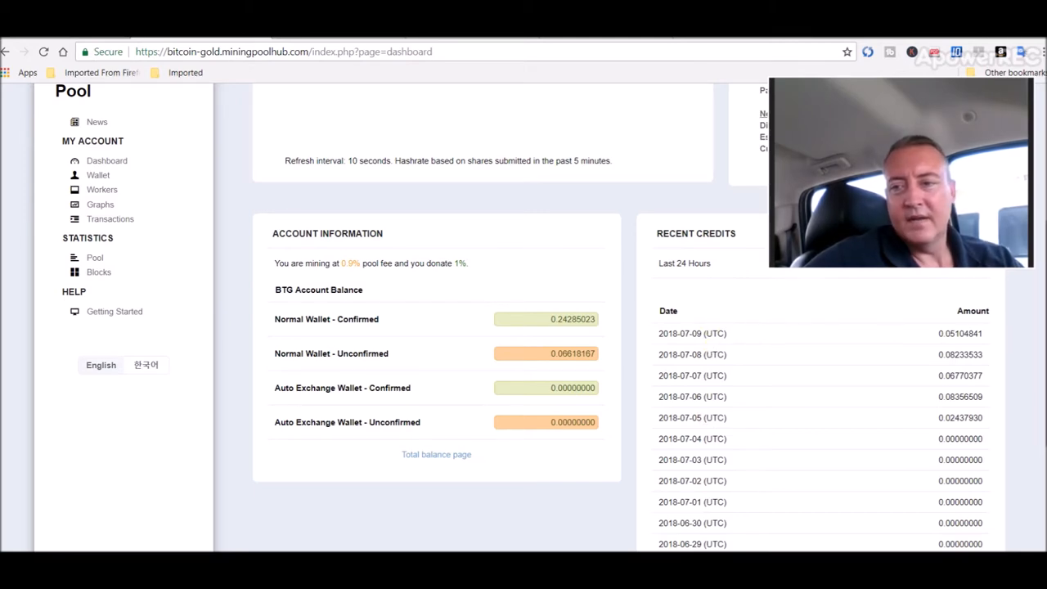
pyautogui.scroll(3)
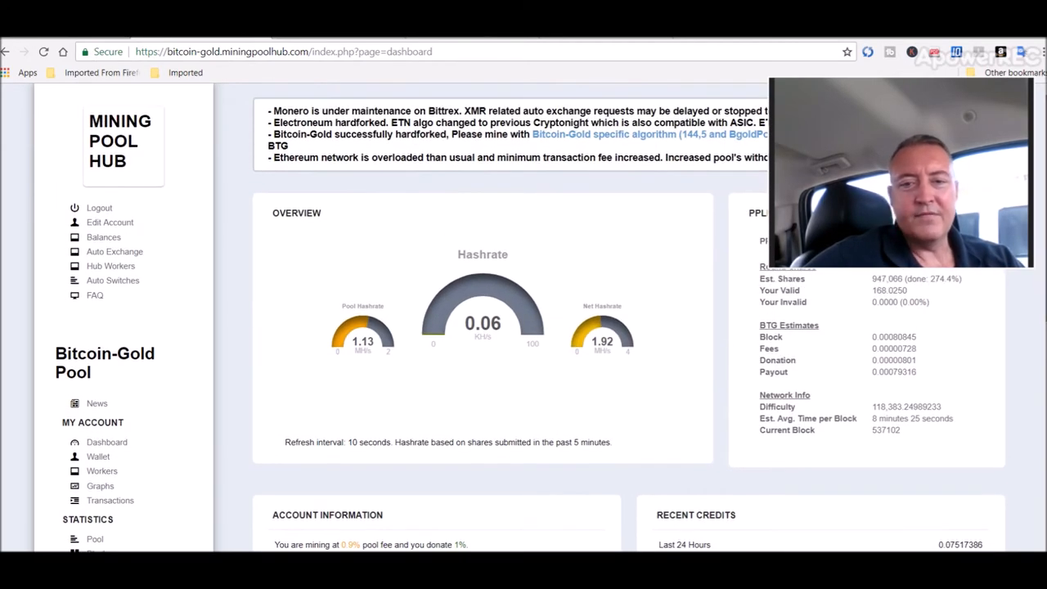
pyautogui.moveTo(238, 193)
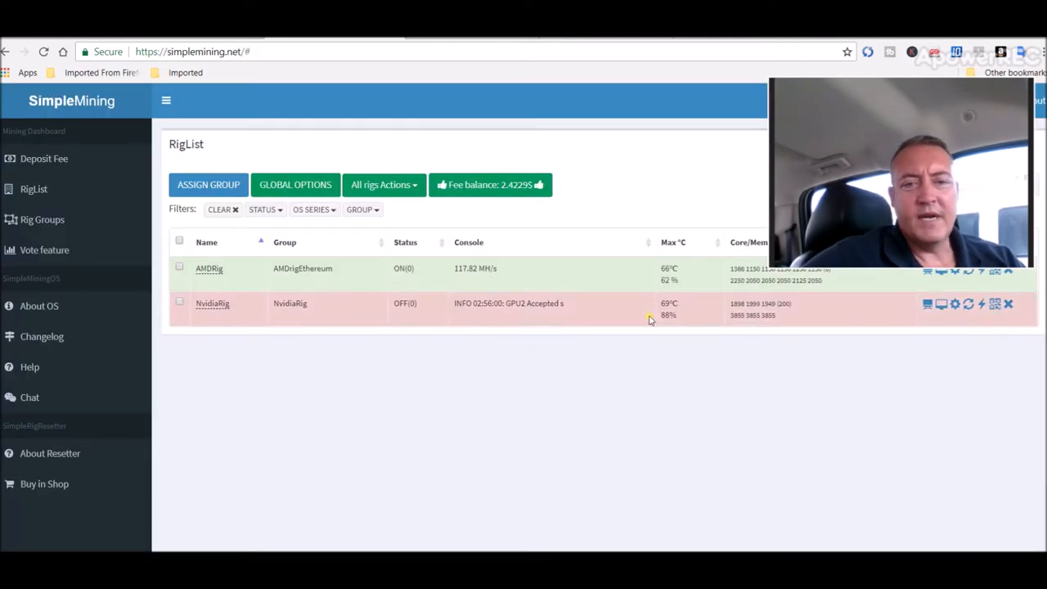
pyautogui.moveTo(521, 272)
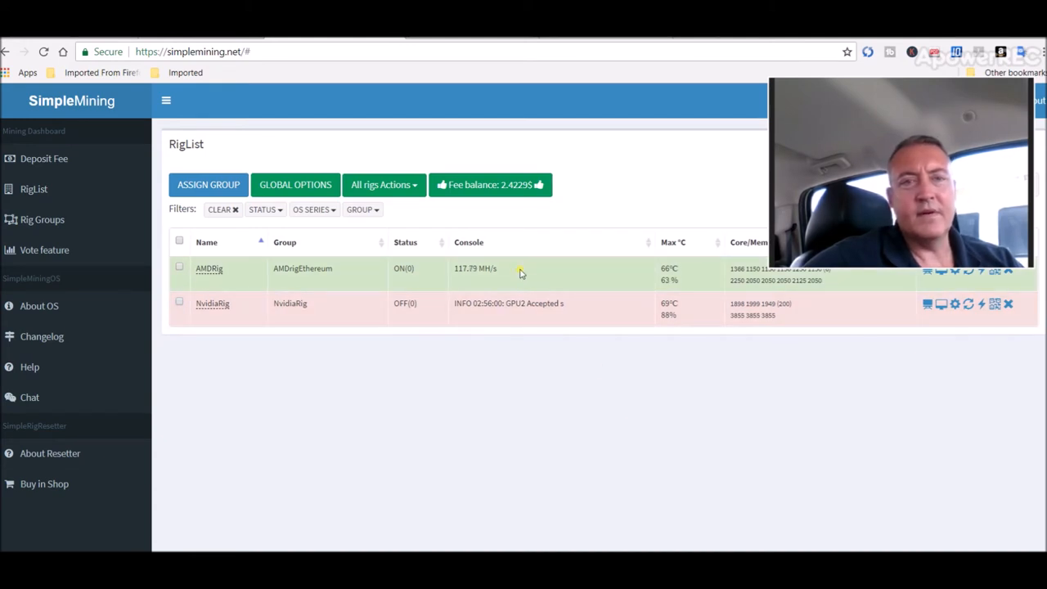
pyautogui.moveTo(249, 76)
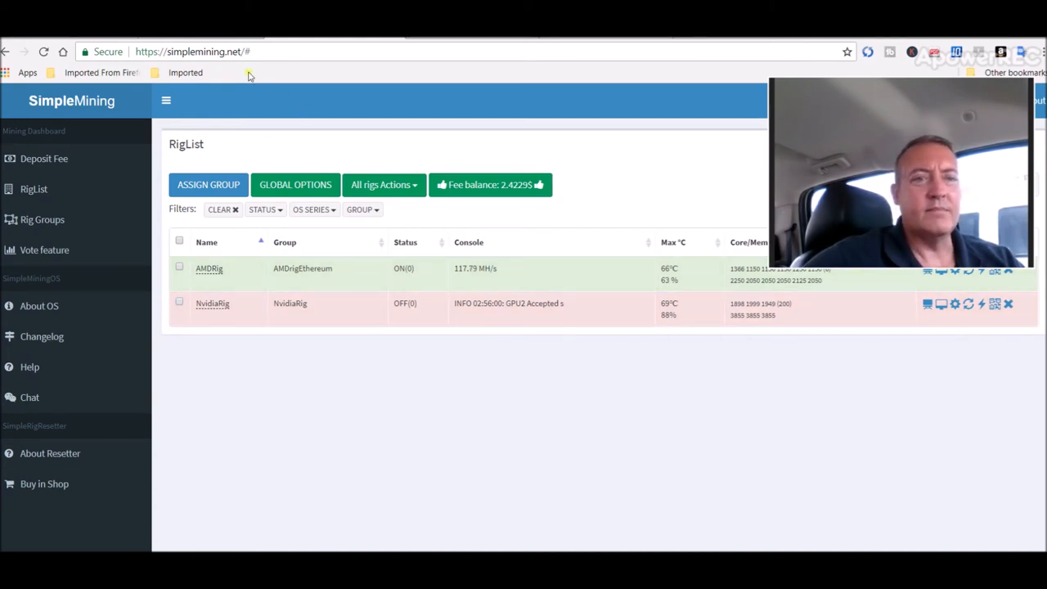
pyautogui.moveTo(433, 333)
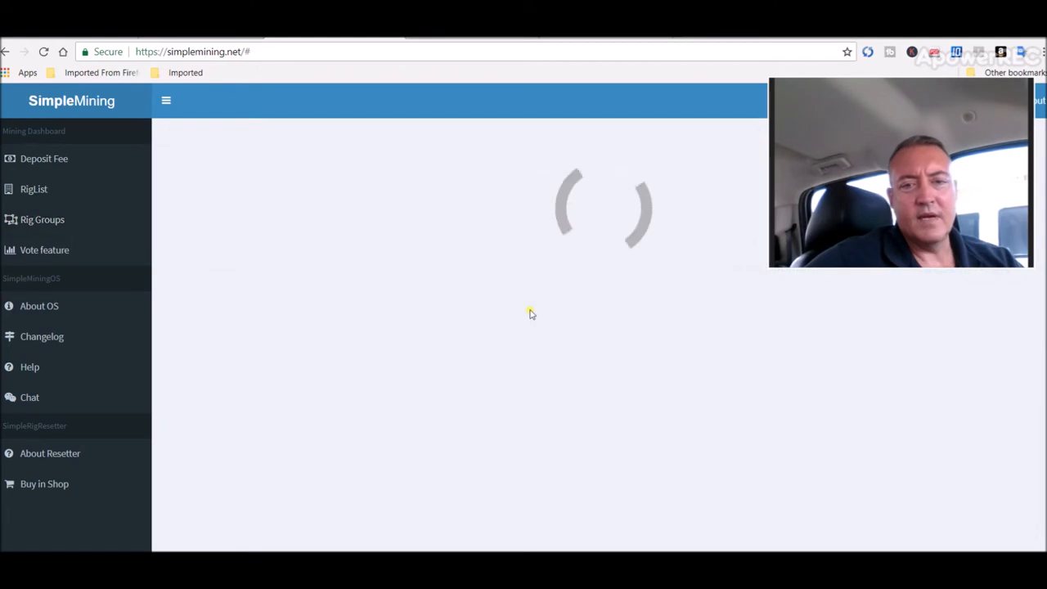
# Browse the AMDRigMonero group's miner programs list to the lolminer entry, then close it
pyautogui.click(41, 219)
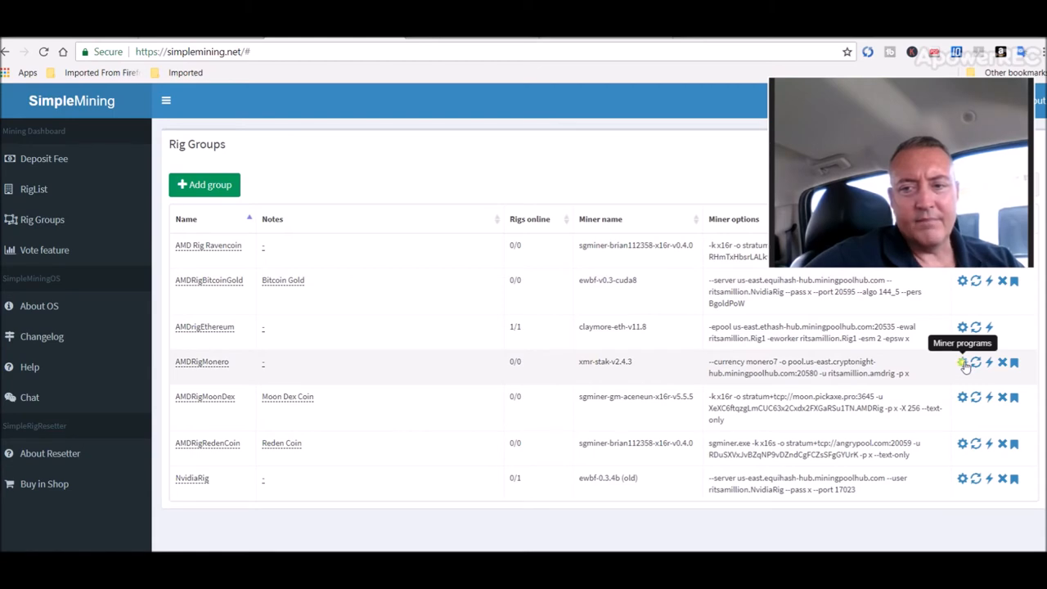
pyautogui.click(960, 364)
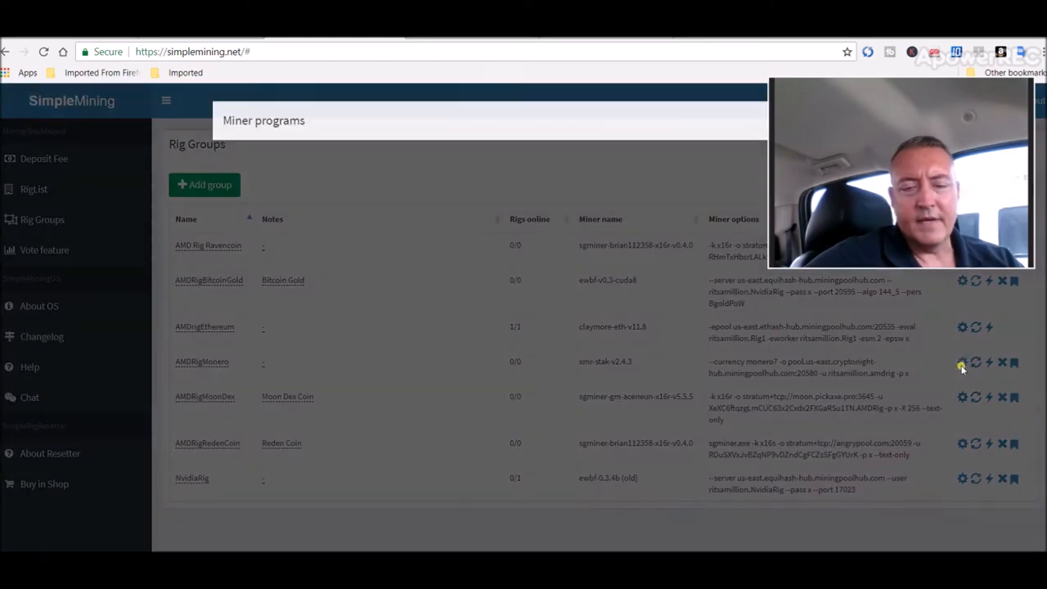
pyautogui.click(960, 365)
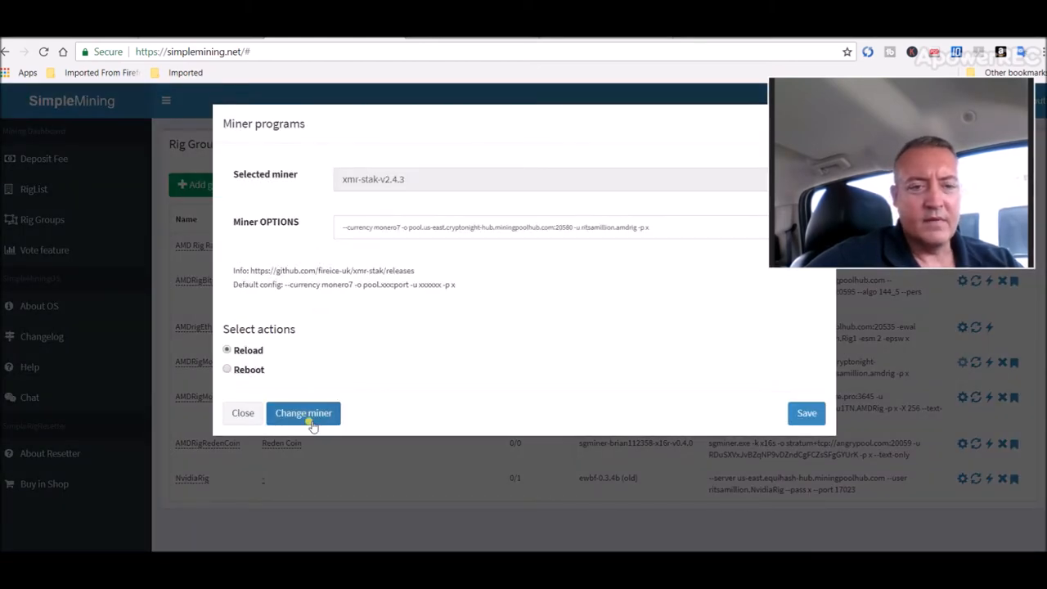
pyautogui.click(303, 413)
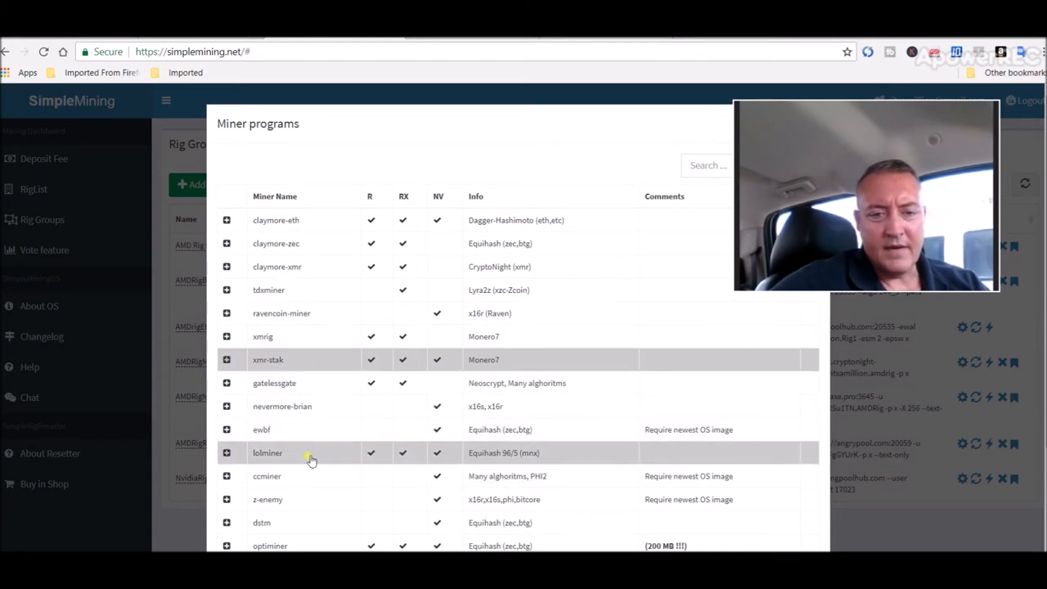
pyautogui.click(226, 452)
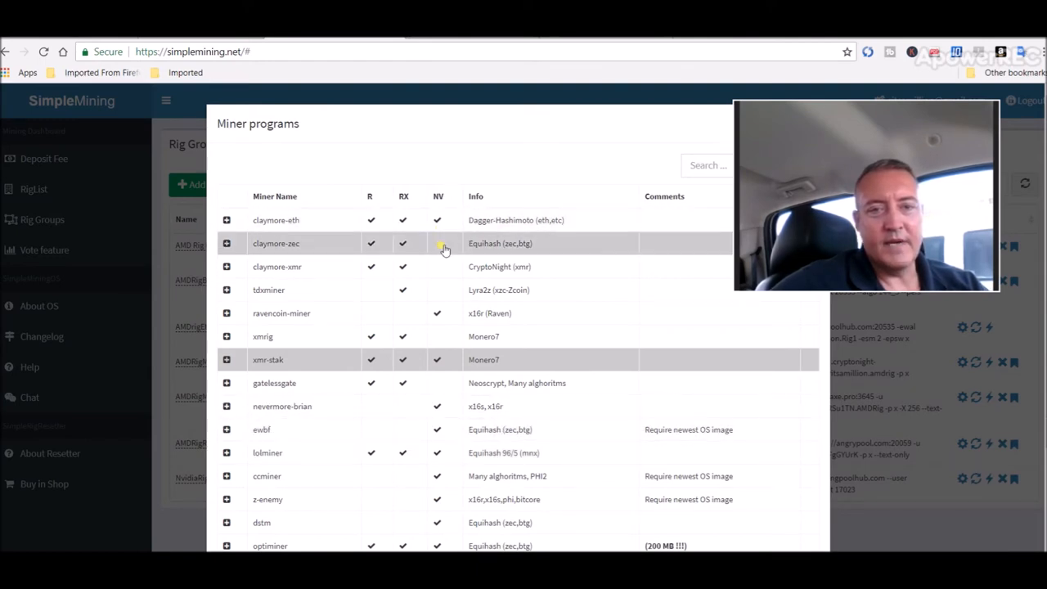
pyautogui.moveTo(434, 439)
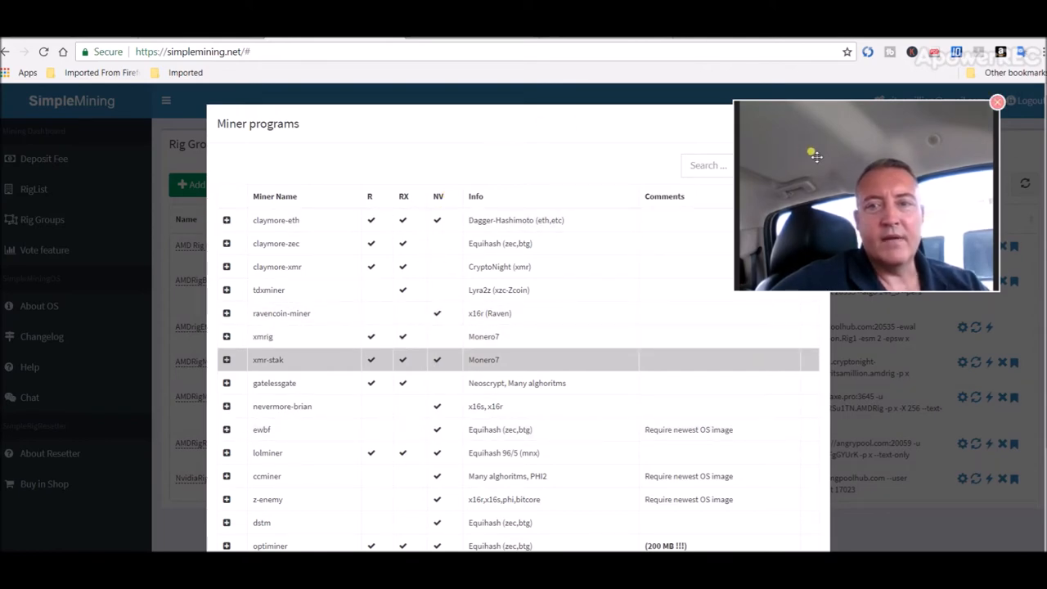
pyautogui.click(994, 101)
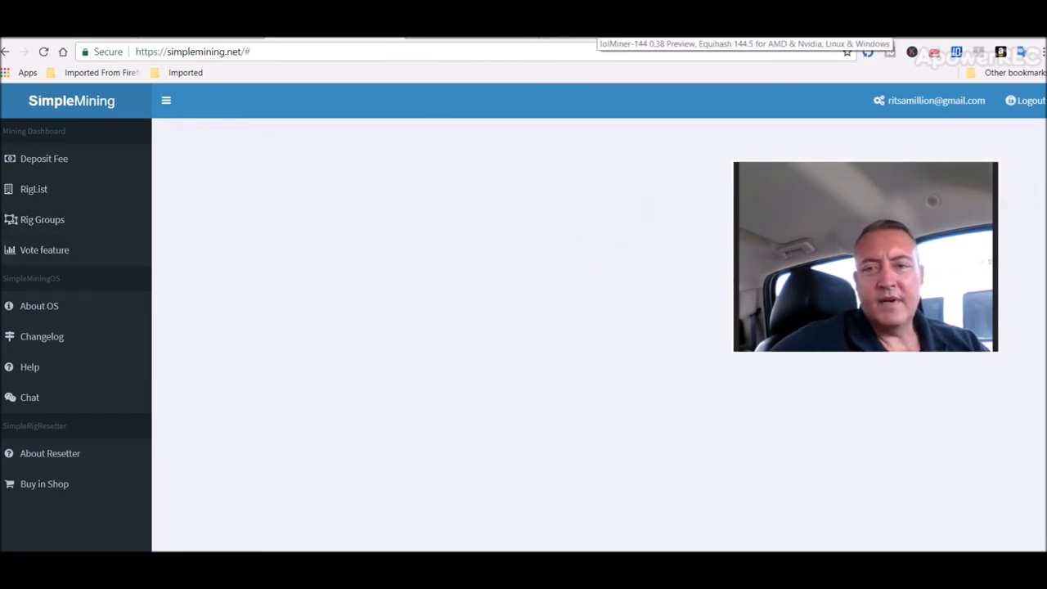
# Read through the lolMiner thread's per-GPU speed estimates, F.A.Q. and known issues
pyautogui.click(769, 45)
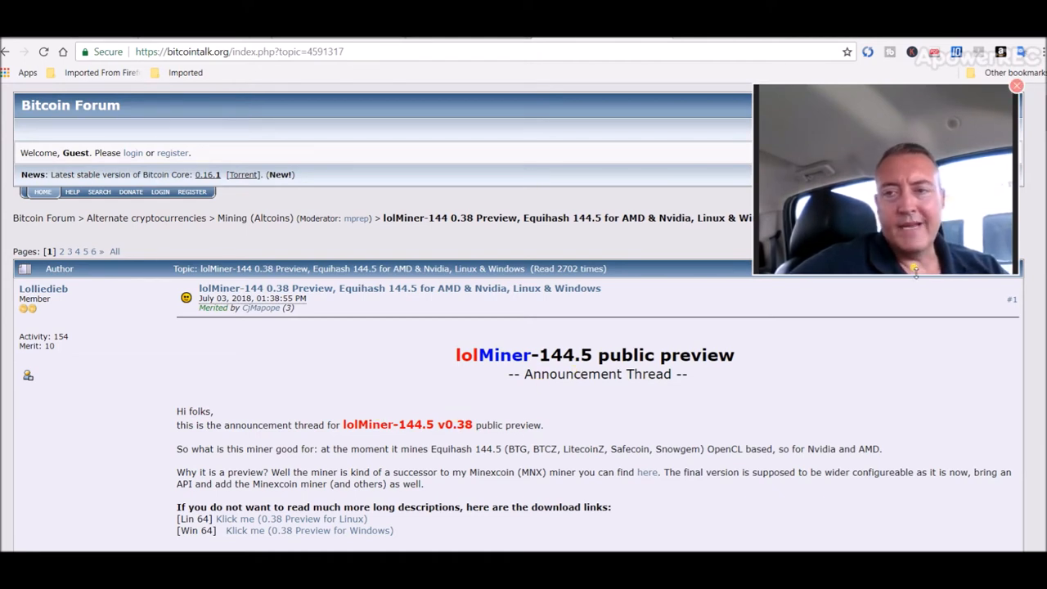
pyautogui.scroll(-3)
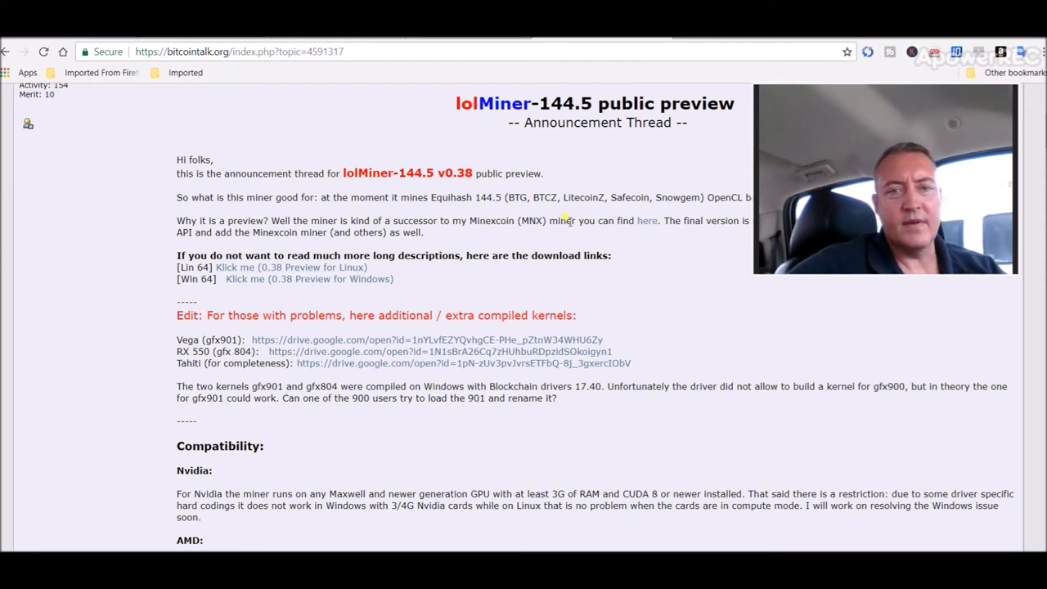
pyautogui.moveTo(676, 312)
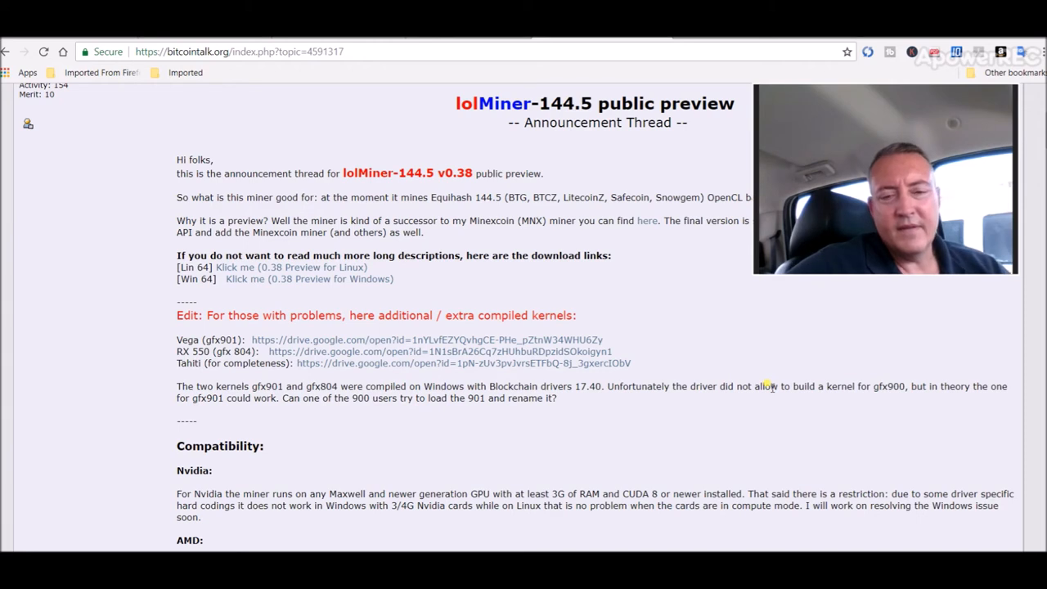
pyautogui.moveTo(643, 224)
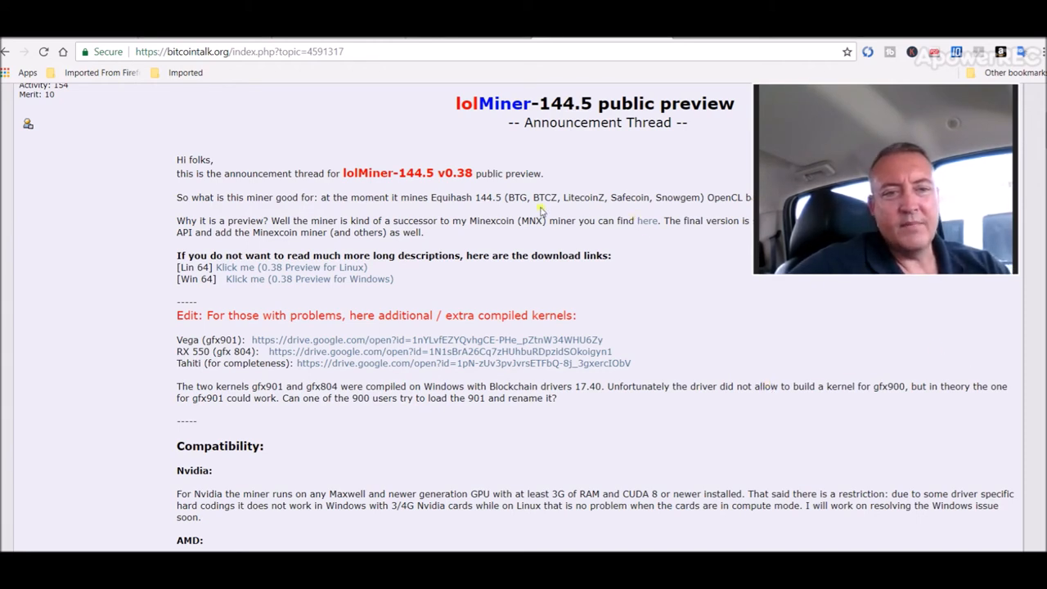
pyautogui.moveTo(651, 263)
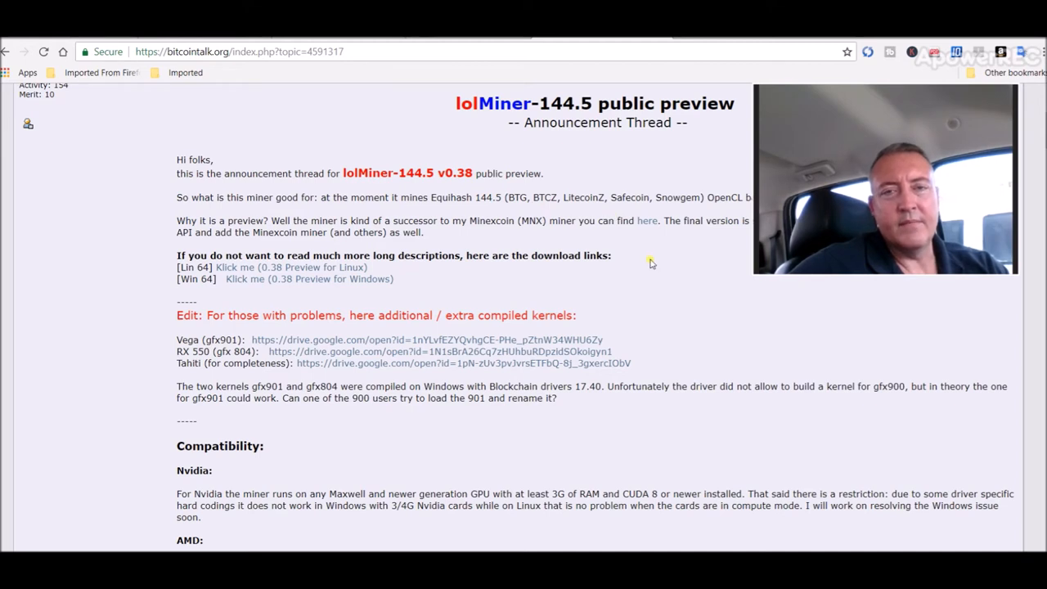
pyautogui.moveTo(391, 192)
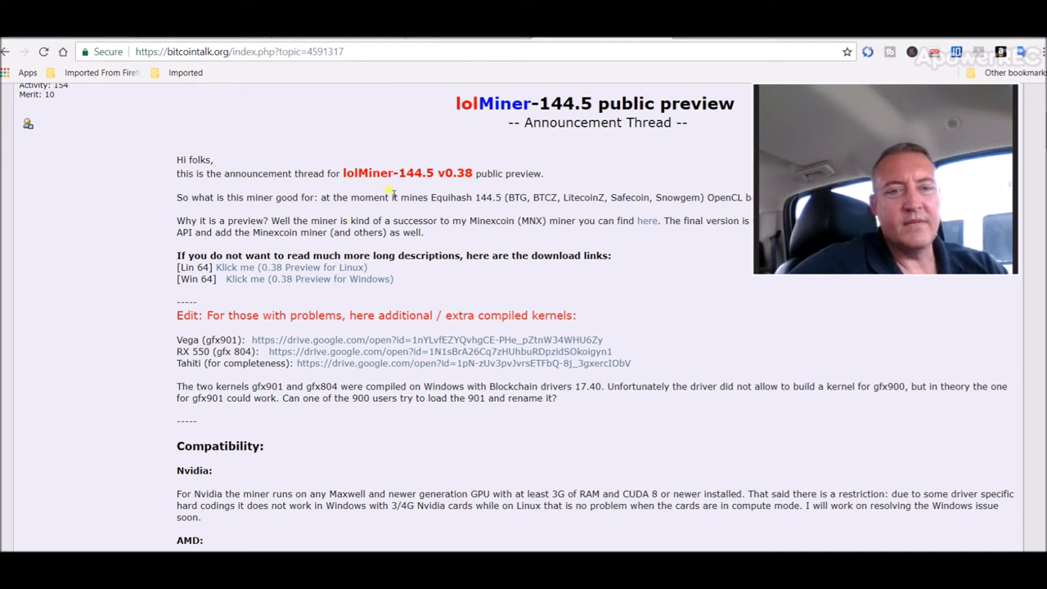
pyautogui.moveTo(404, 160)
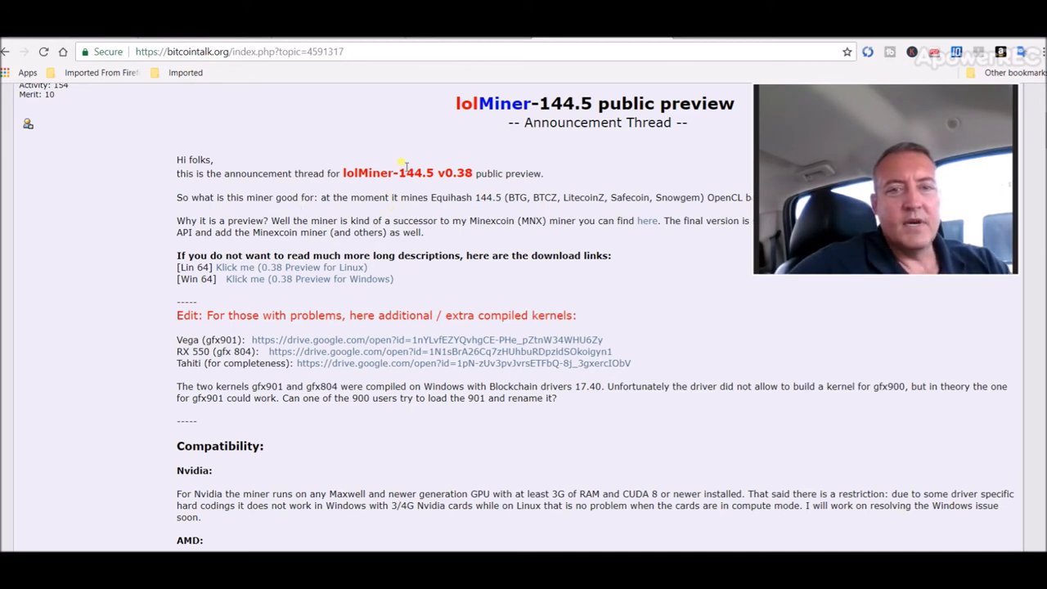
pyautogui.moveTo(372, 187)
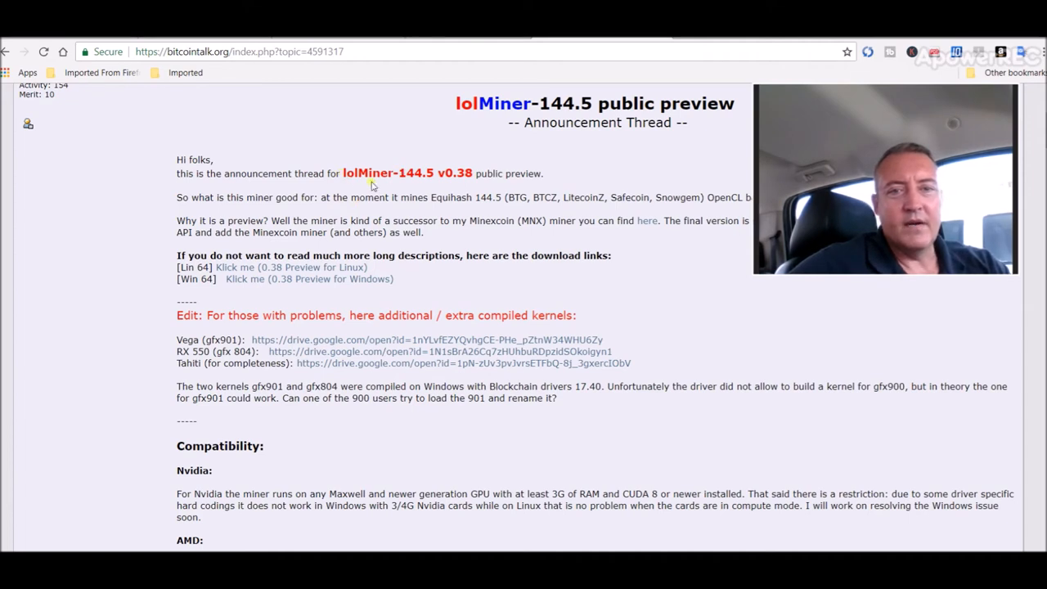
pyautogui.moveTo(439, 211)
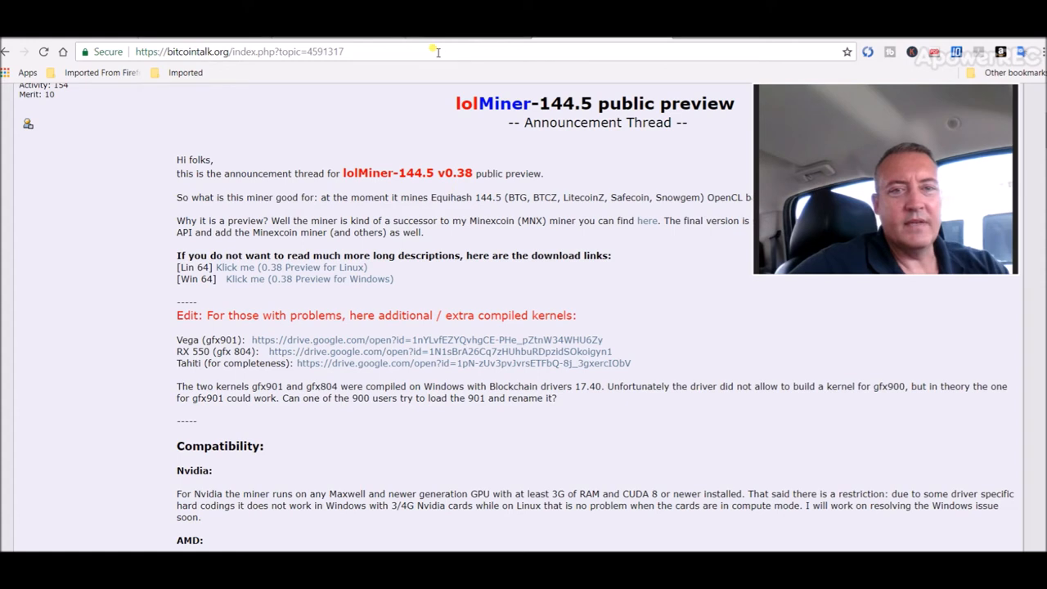
pyautogui.moveTo(255, 190)
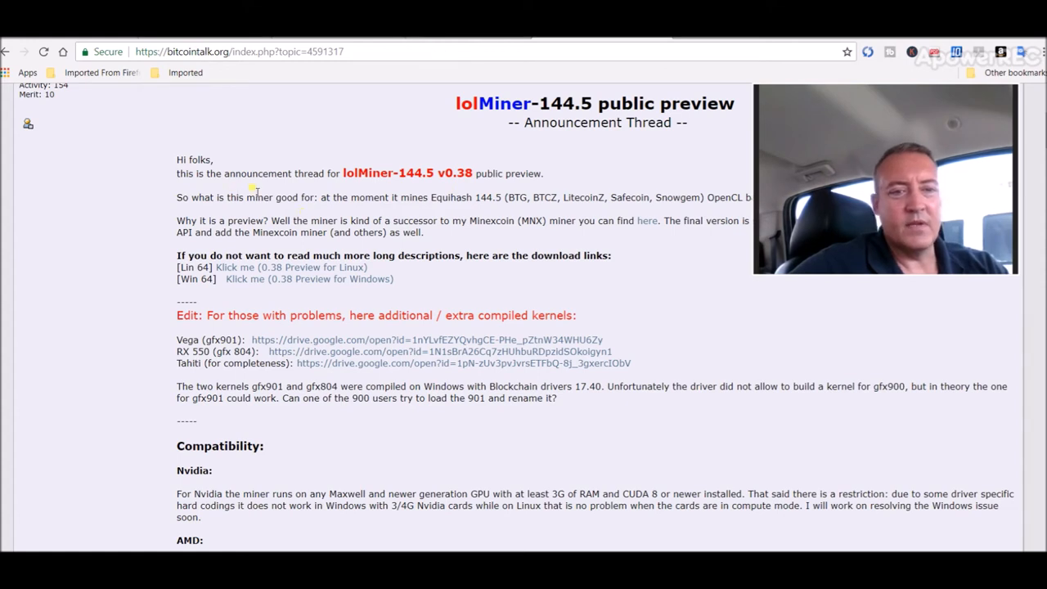
pyautogui.moveTo(663, 414)
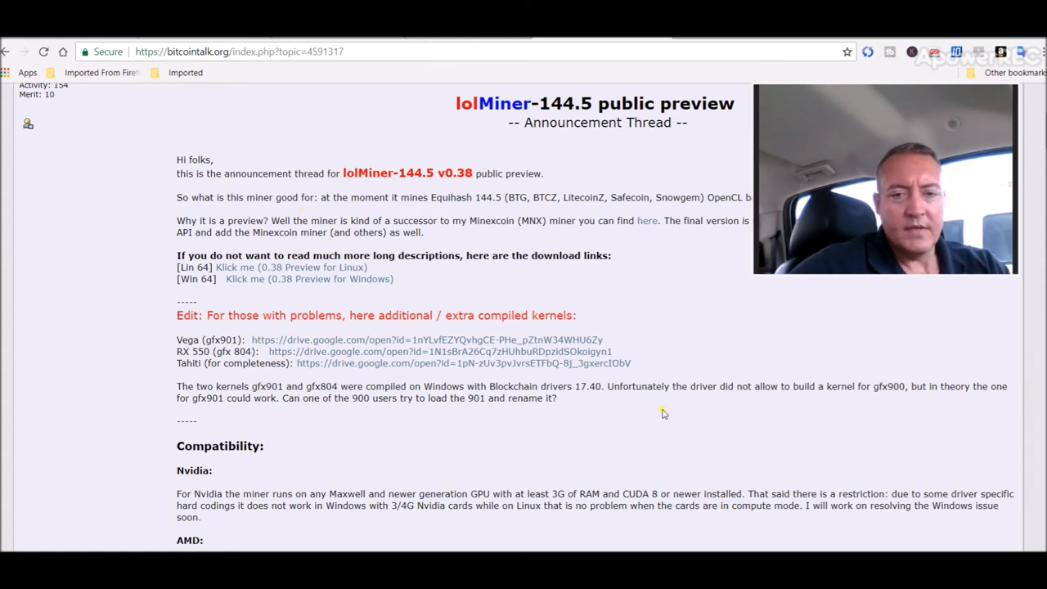
pyautogui.moveTo(834, 315)
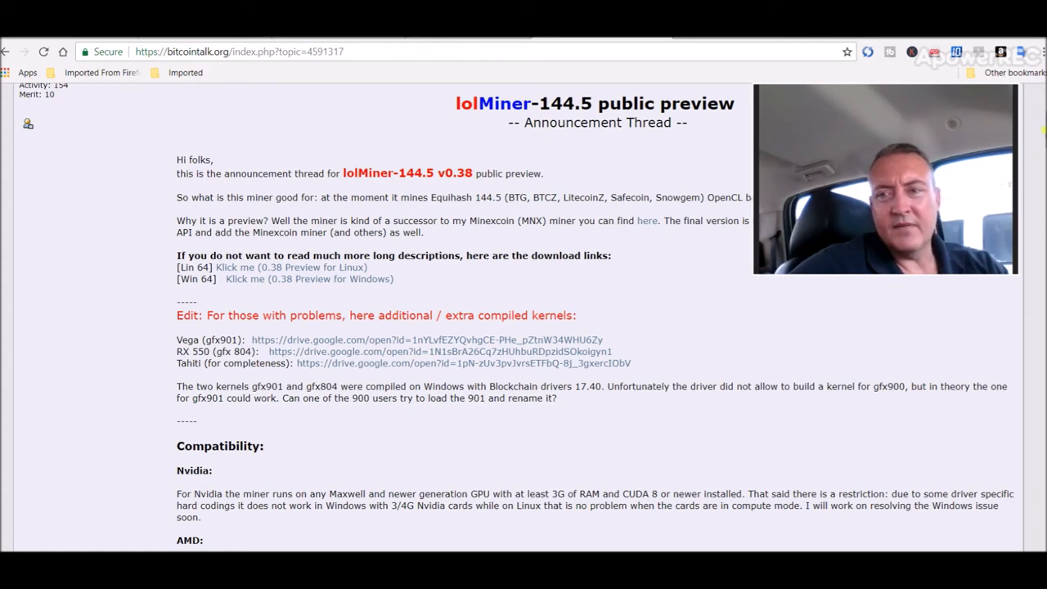
pyautogui.scroll(-3)
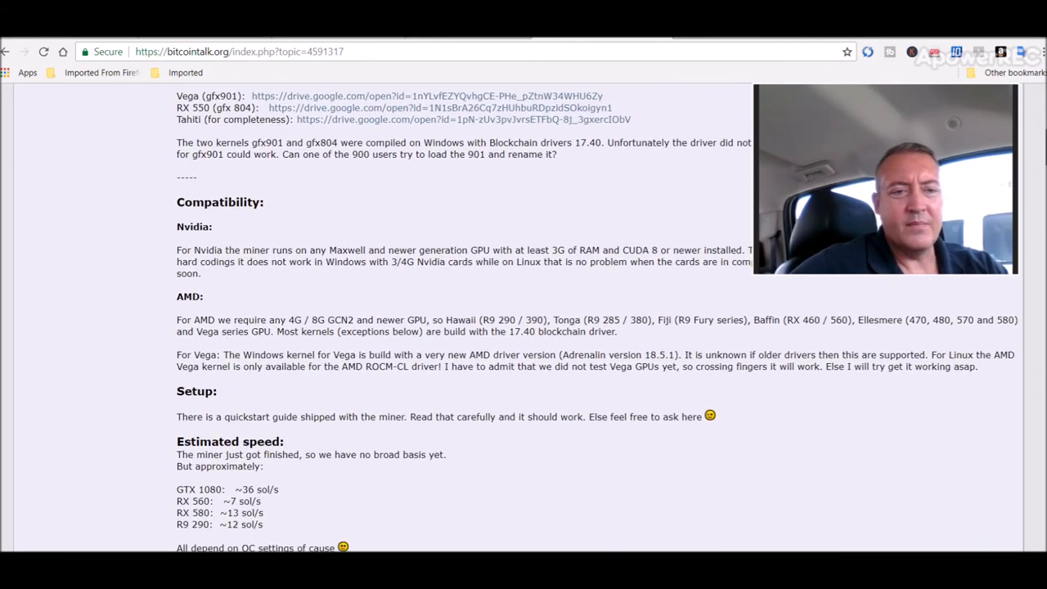
pyautogui.scroll(-3)
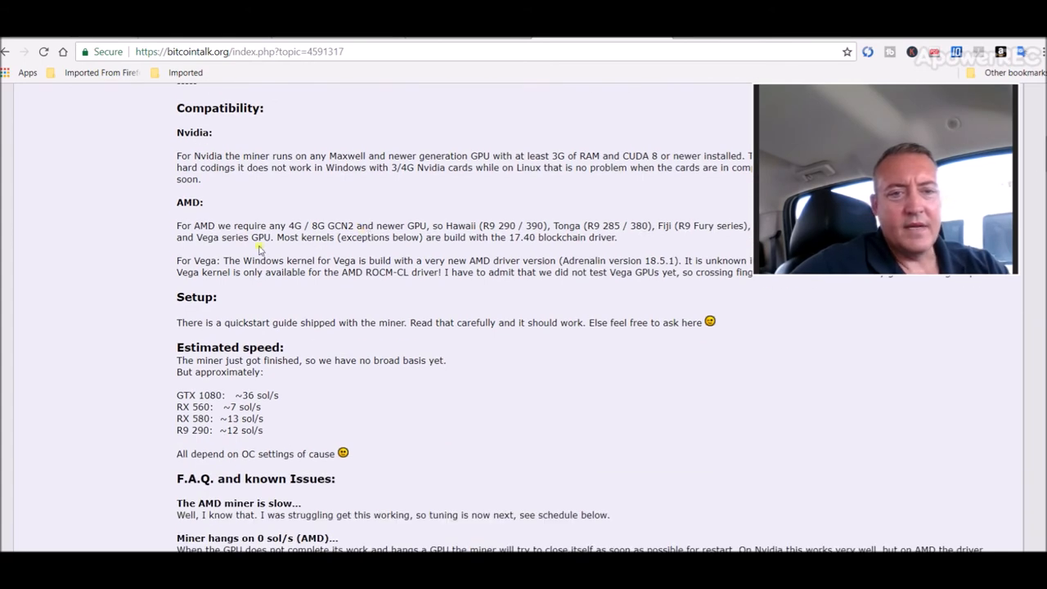
pyautogui.moveTo(287, 222)
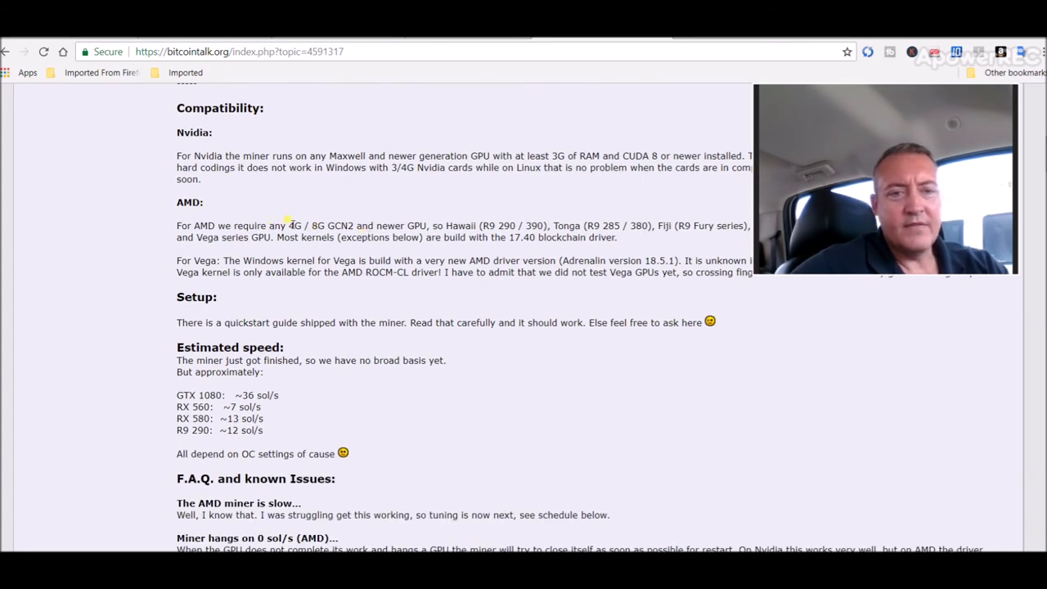
pyautogui.moveTo(516, 296)
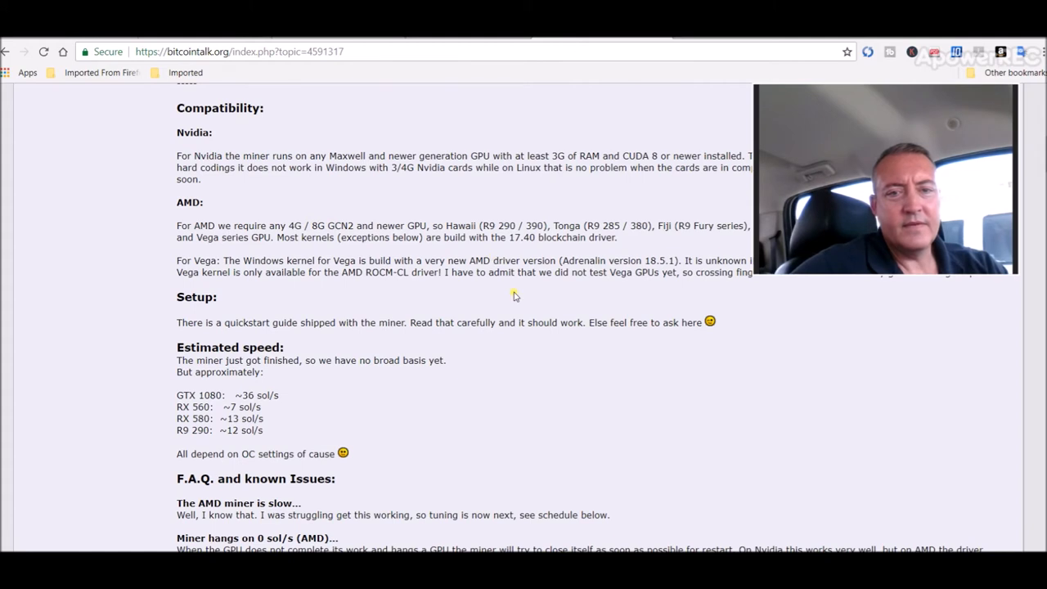
pyautogui.moveTo(658, 256)
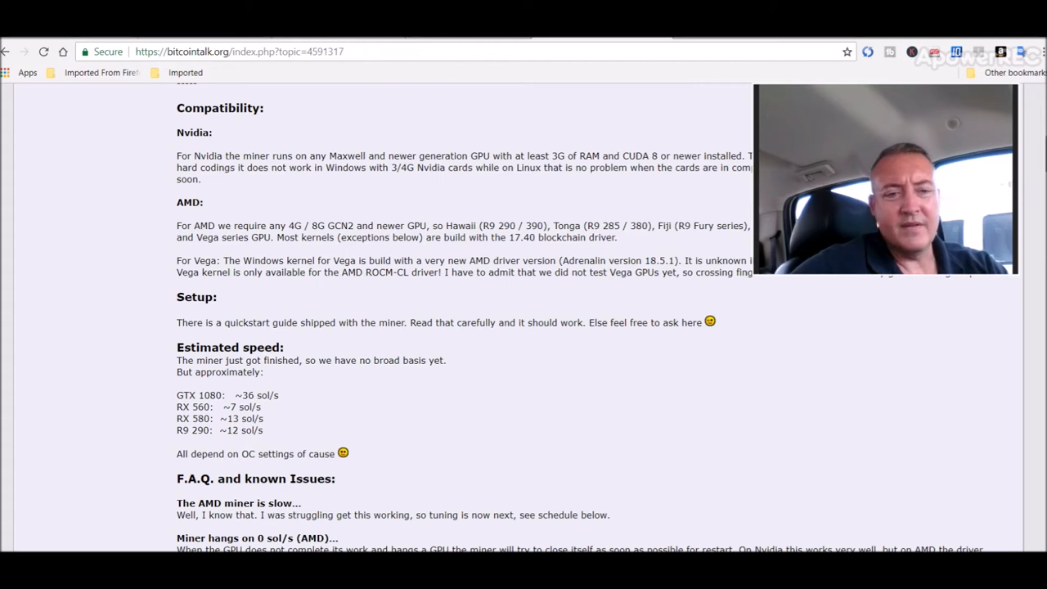
pyautogui.scroll(-3)
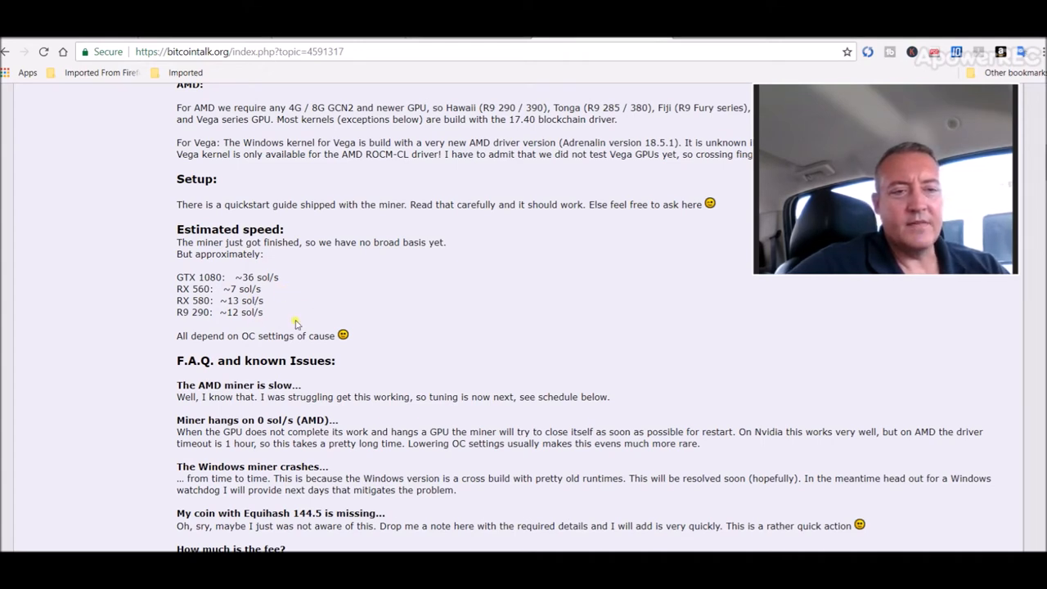
pyautogui.moveTo(293, 293)
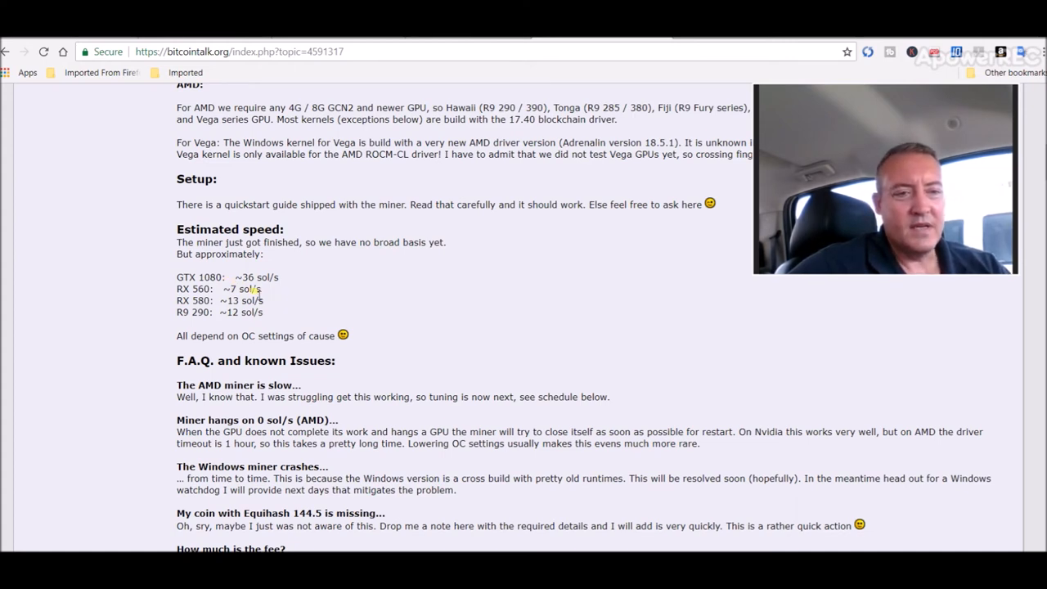
pyautogui.moveTo(274, 300)
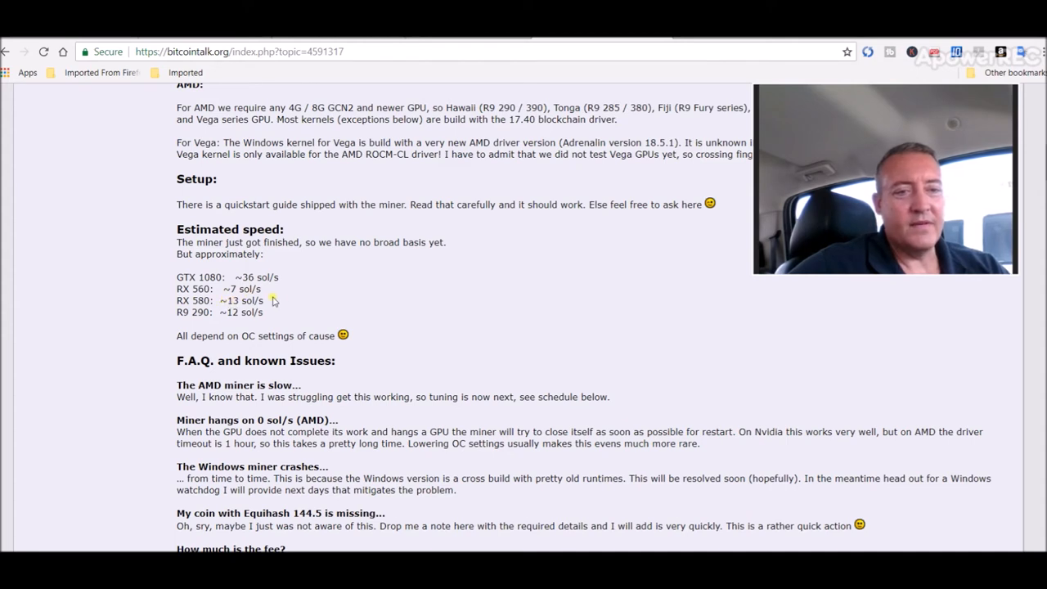
pyautogui.moveTo(486, 315)
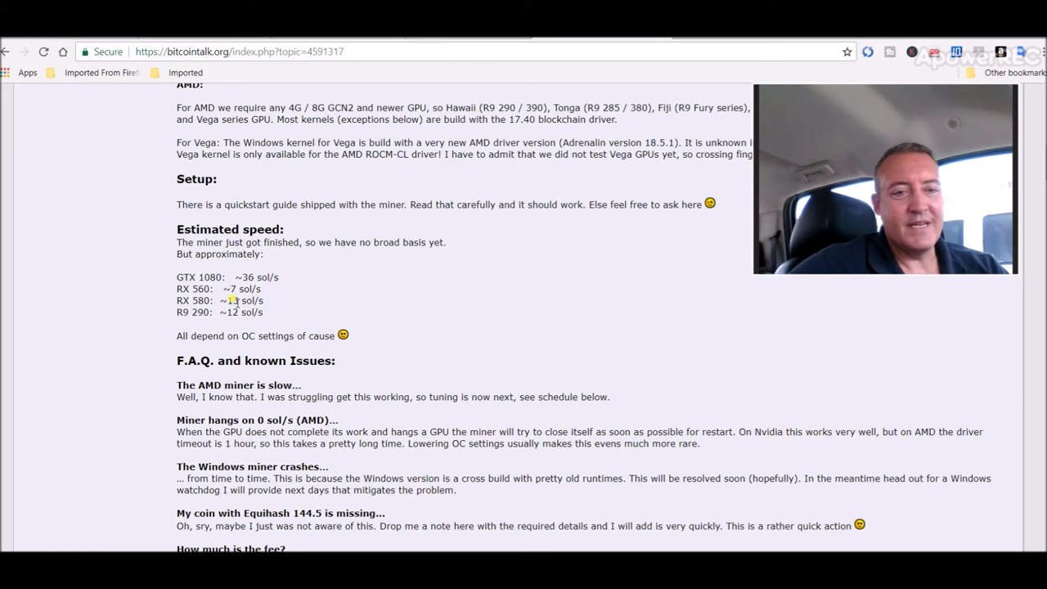
pyautogui.moveTo(320, 285)
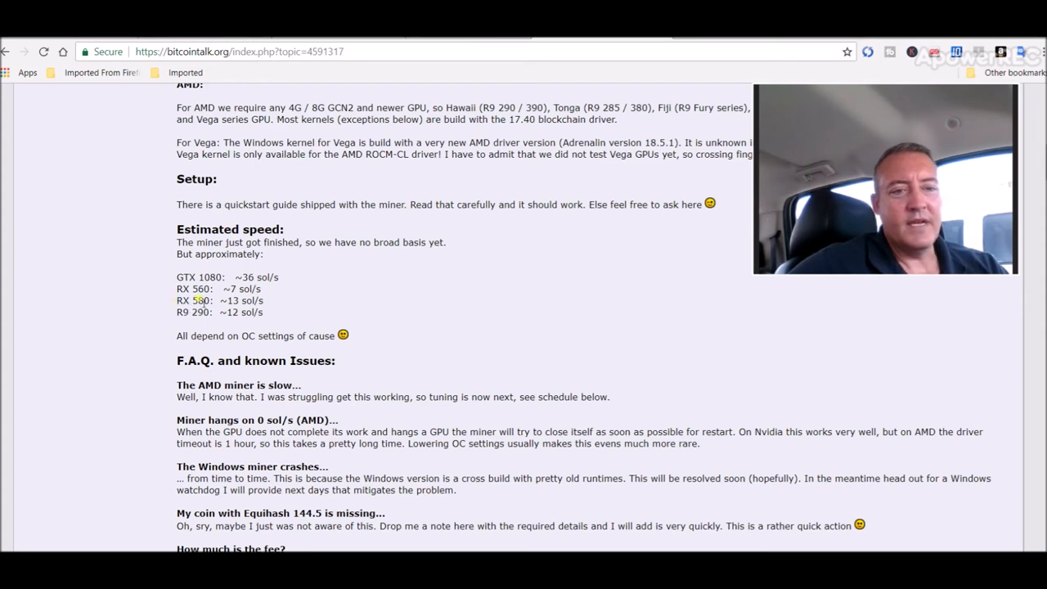
pyautogui.moveTo(465, 300)
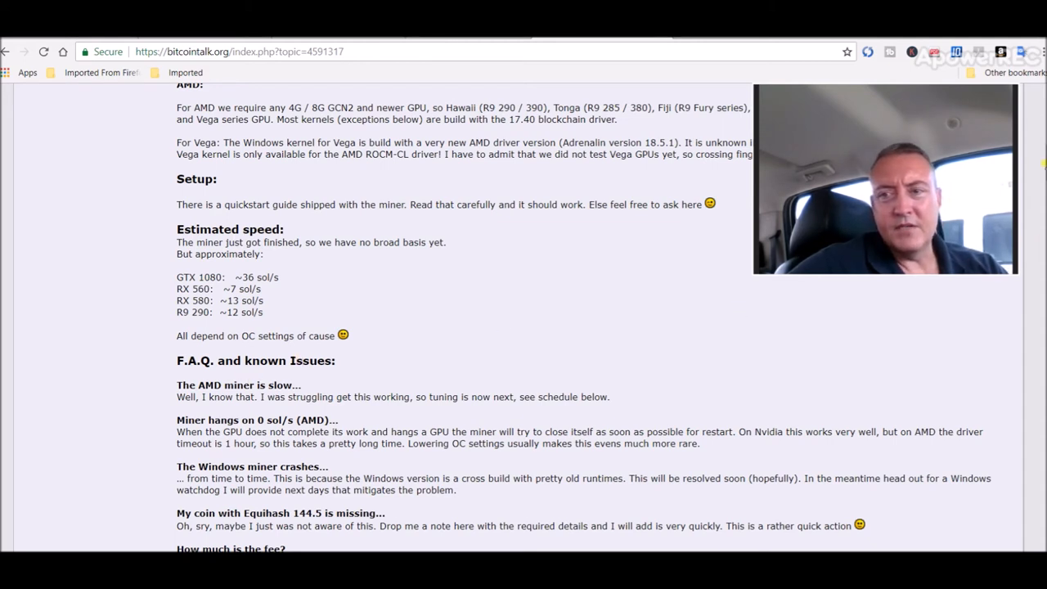
pyautogui.scroll(-3)
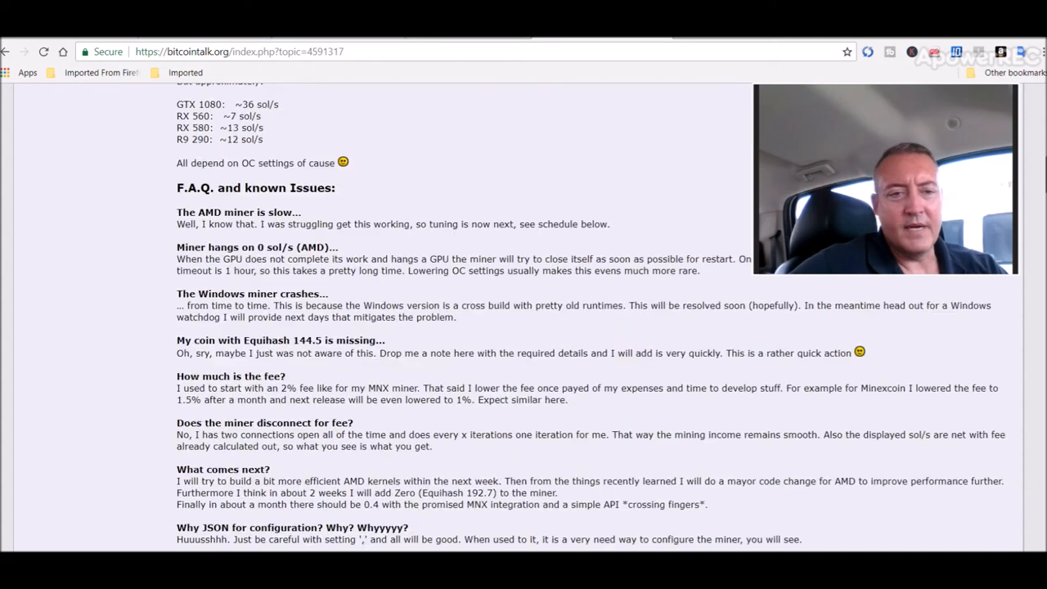
pyautogui.scroll(-3)
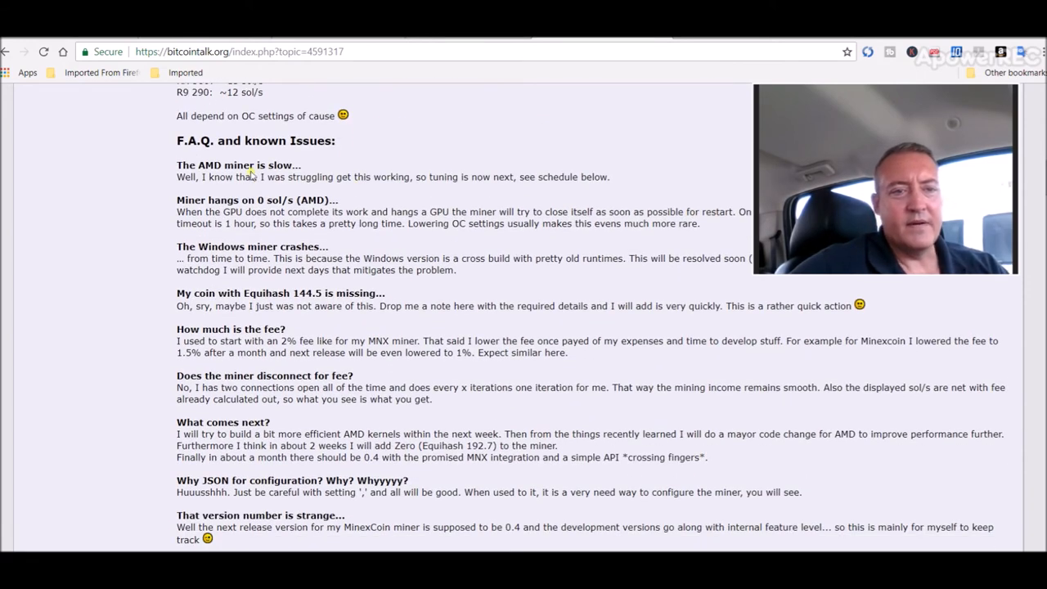
pyautogui.moveTo(297, 272)
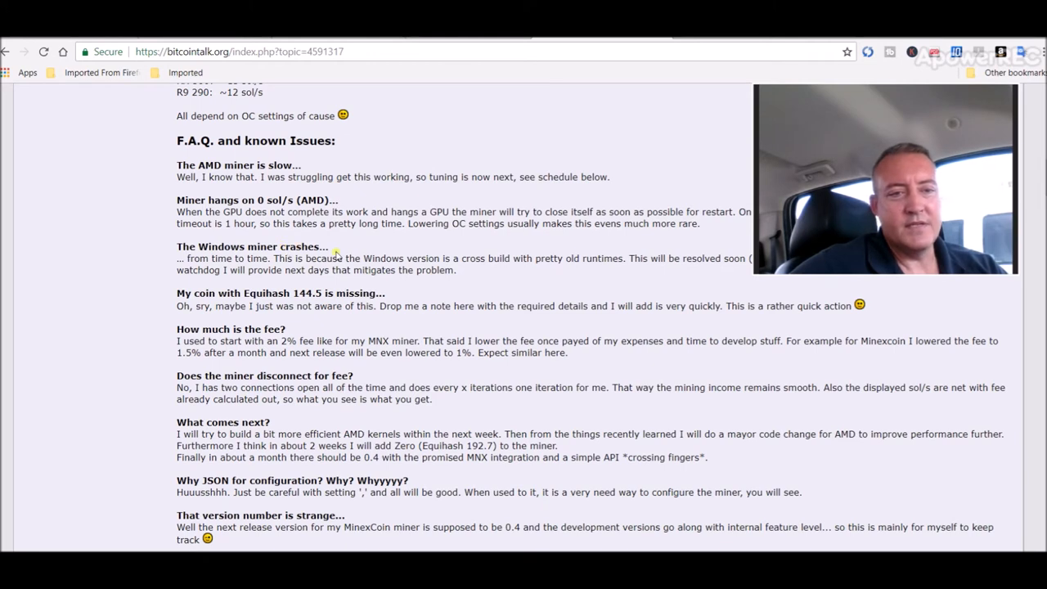
pyautogui.moveTo(347, 324)
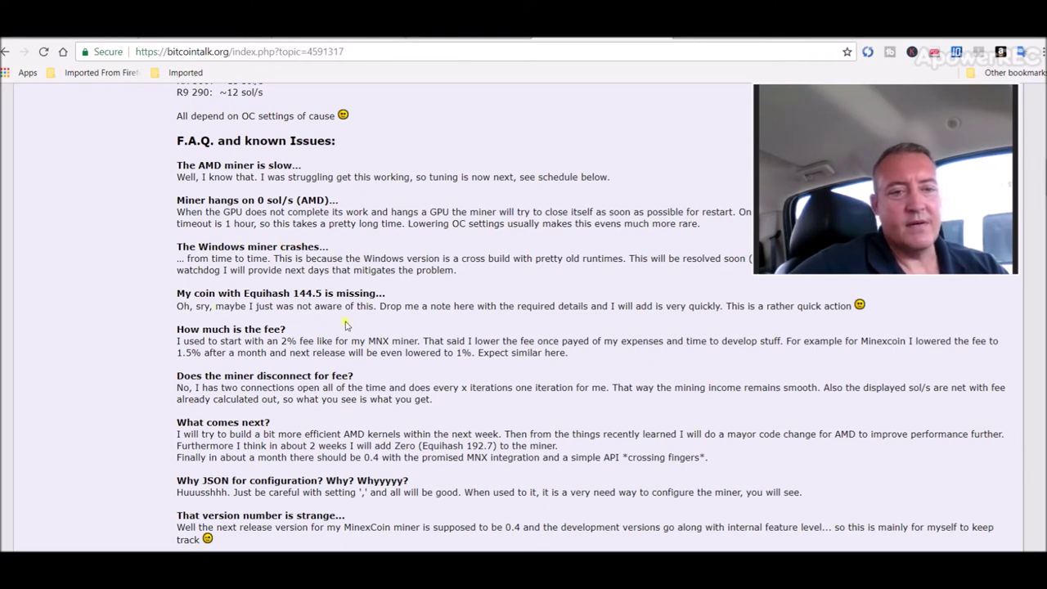
pyautogui.moveTo(542, 294)
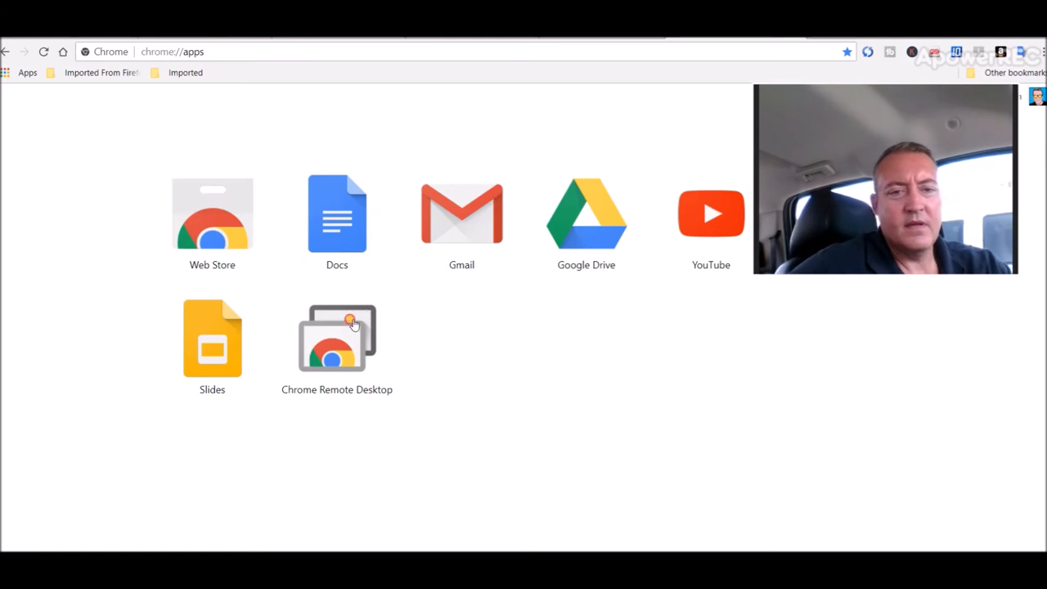
# Select DESKTOP-HTDSHMJ and submit the PIN to connect to the rig
pyautogui.click(337, 338)
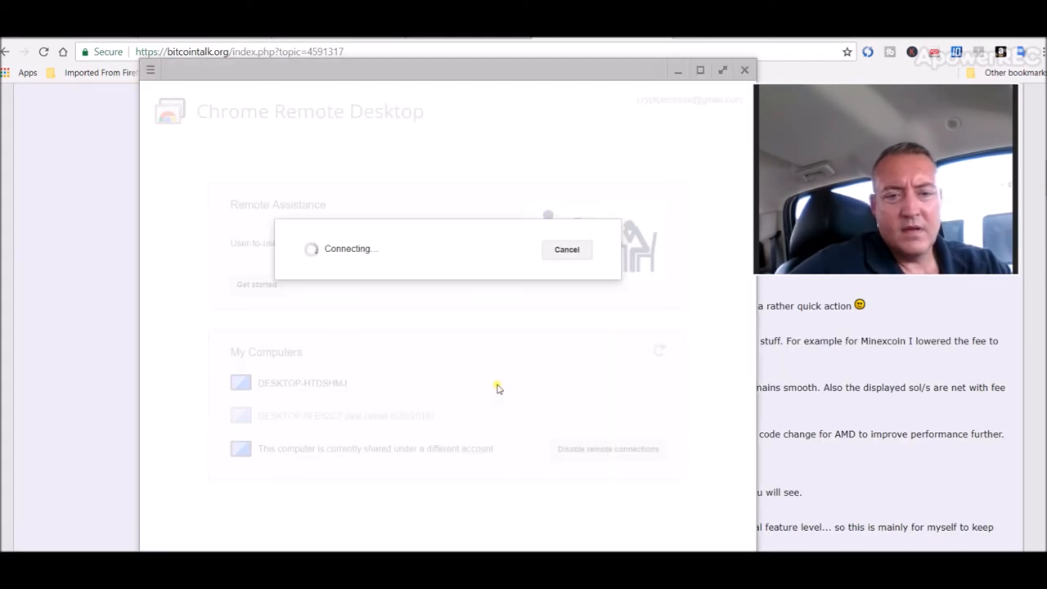
pyautogui.moveTo(409, 266)
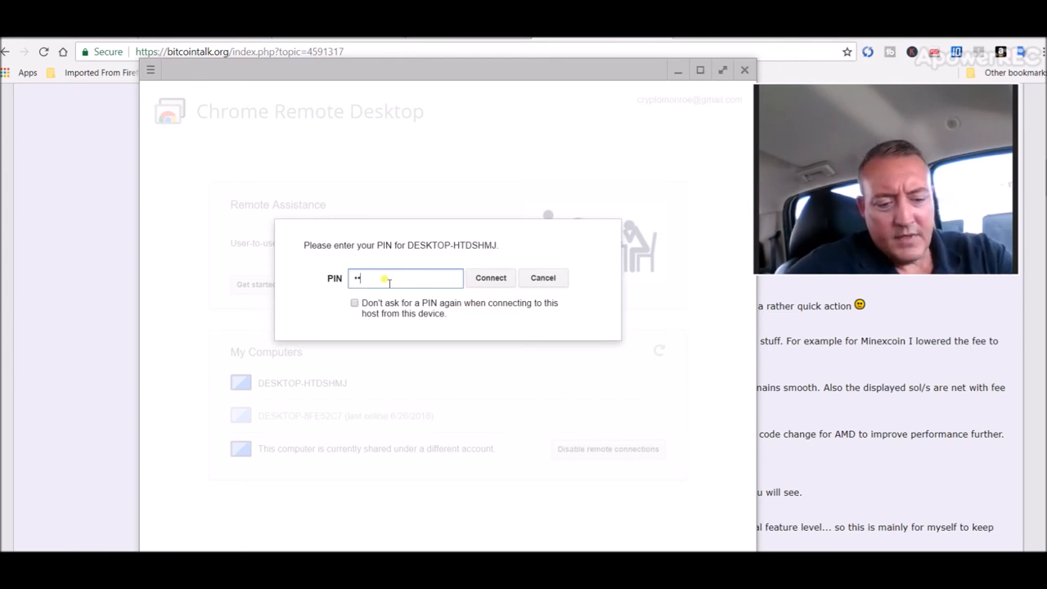
pyautogui.click(489, 278)
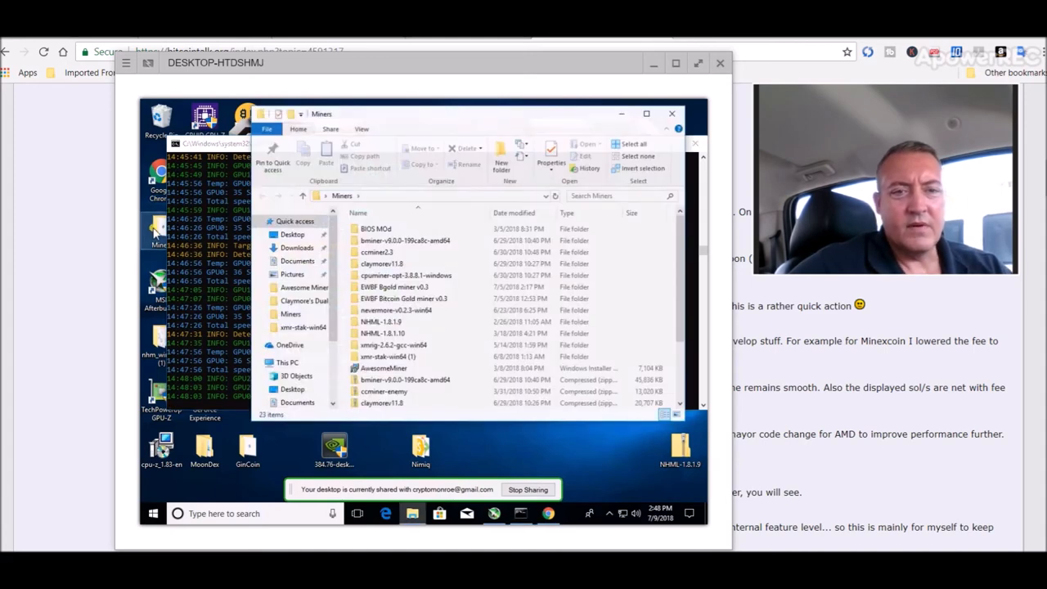
pyautogui.moveTo(369, 302)
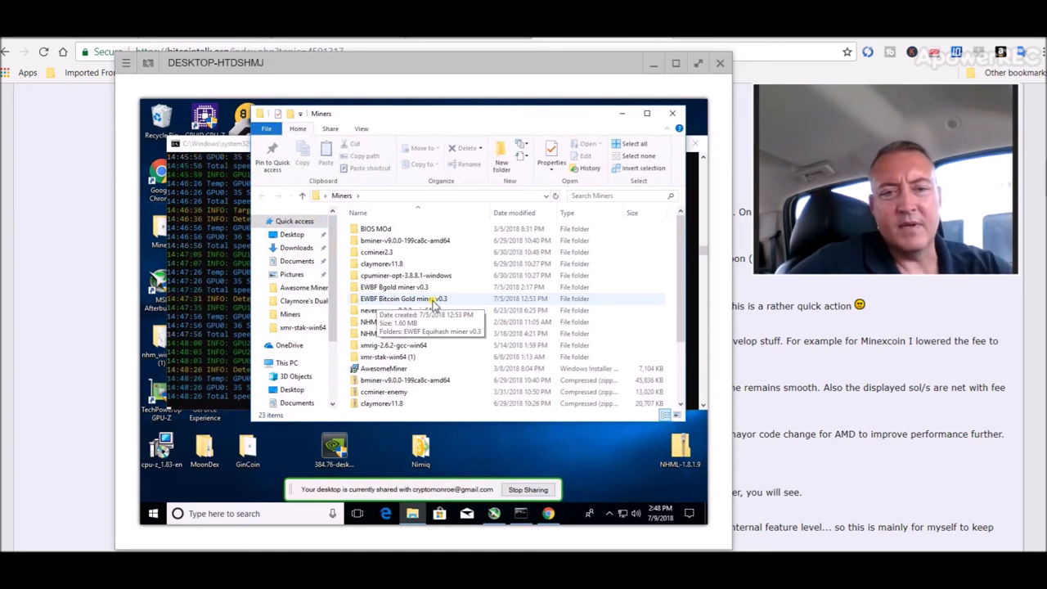
pyautogui.moveTo(632, 287)
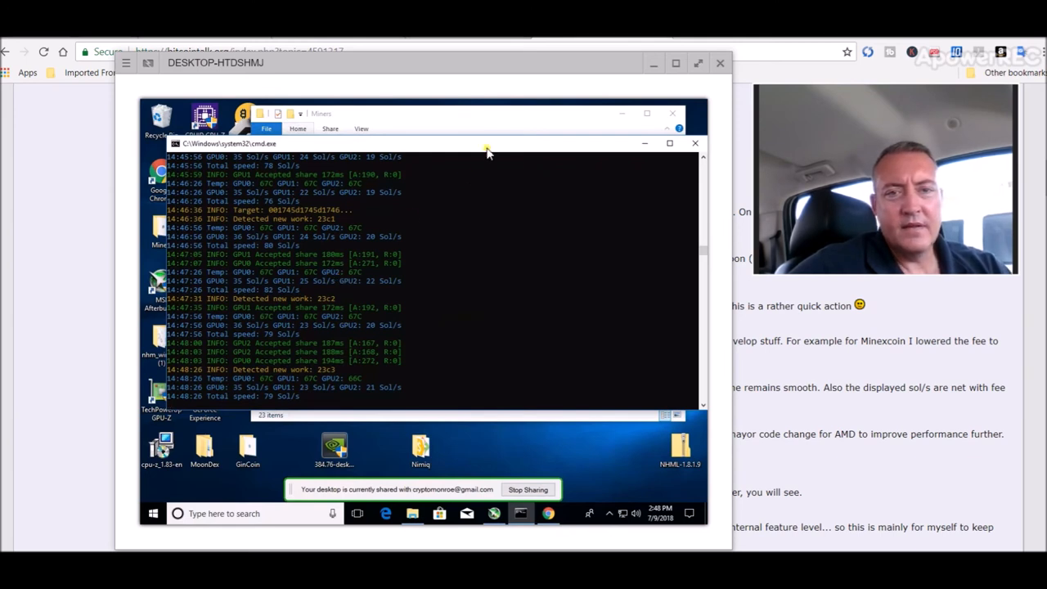
pyautogui.moveTo(548, 431)
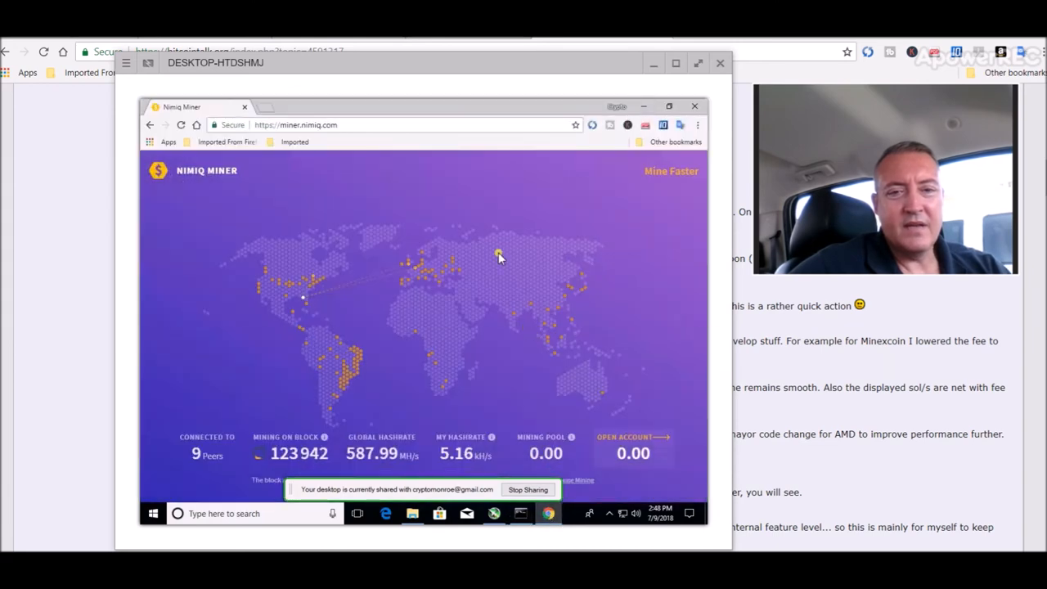
pyautogui.moveTo(187, 244)
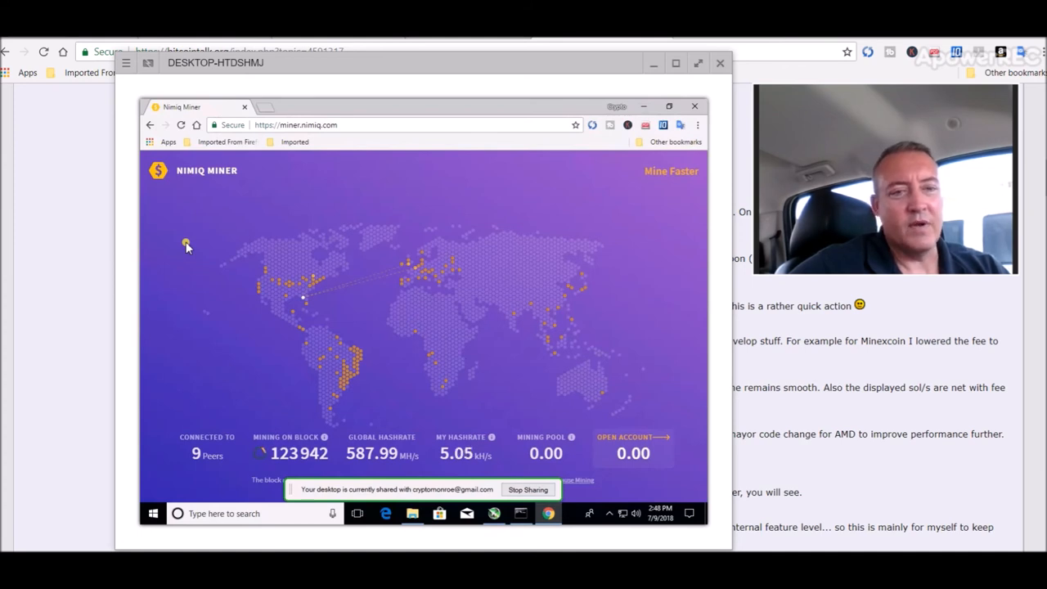
pyautogui.moveTo(526, 432)
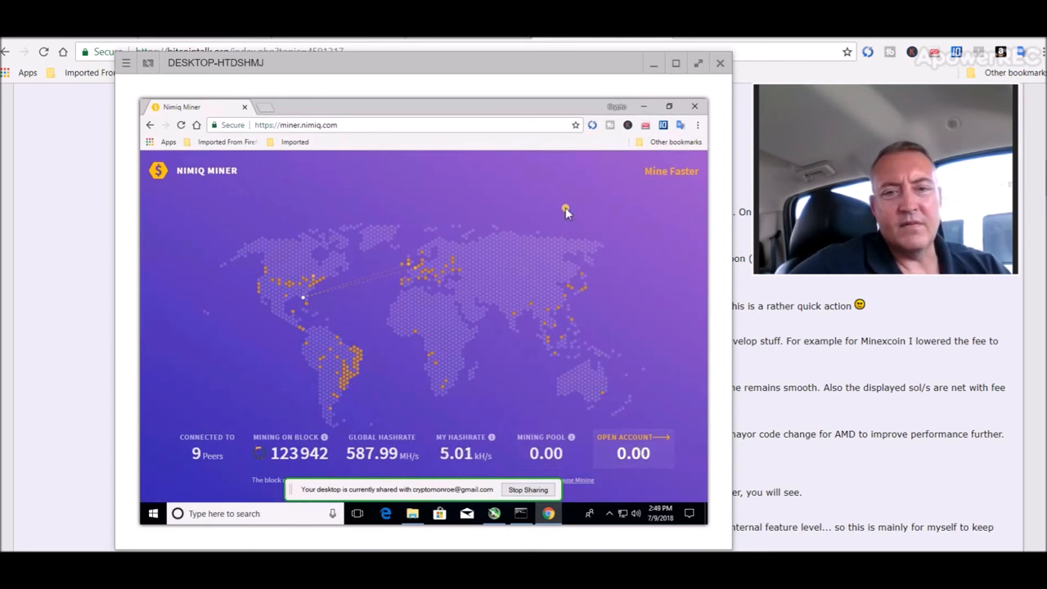
pyautogui.moveTo(643, 108)
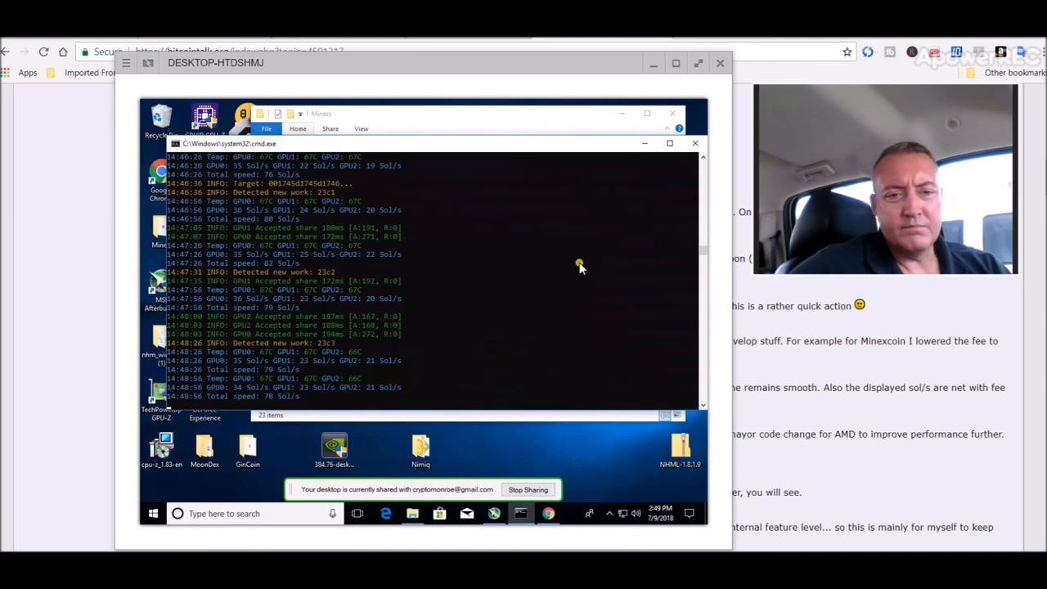
pyautogui.moveTo(369, 382)
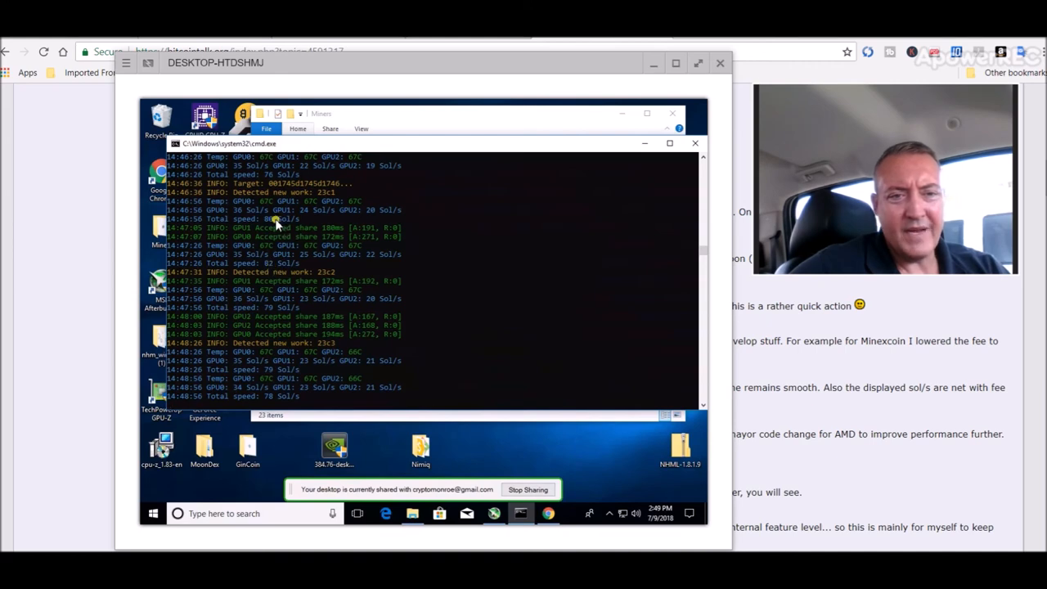
pyautogui.moveTo(616, 181)
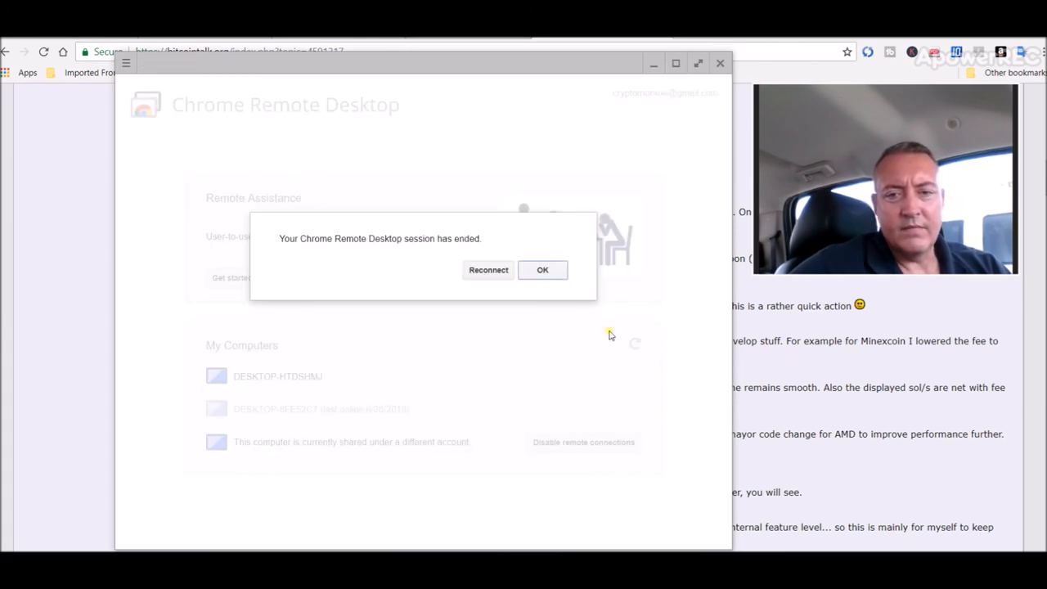
# Acknowledge the ended remote session and close the Chrome Remote Desktop window
pyautogui.click(542, 270)
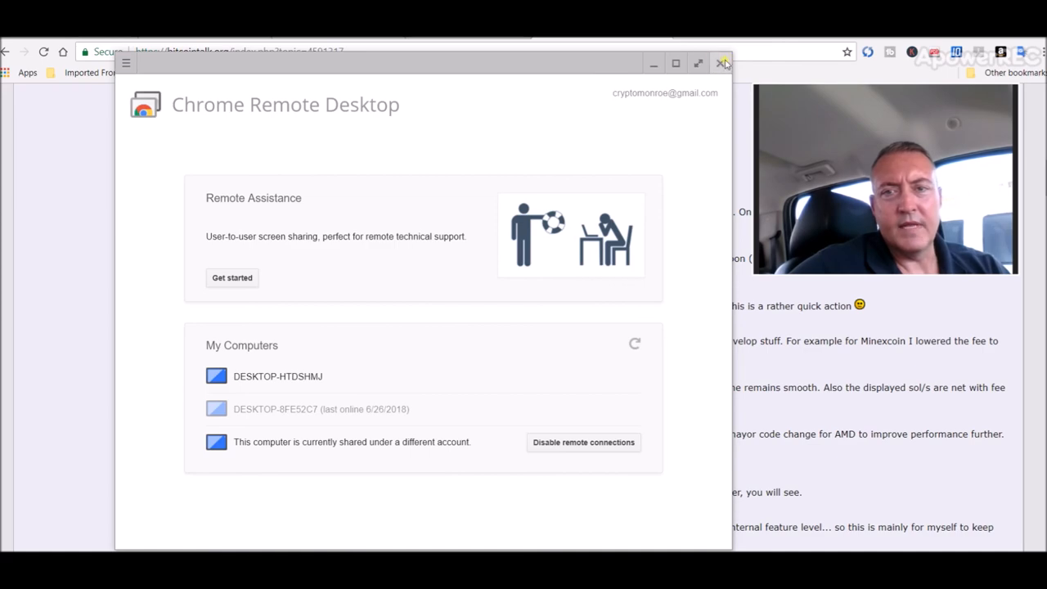
pyautogui.click(722, 62)
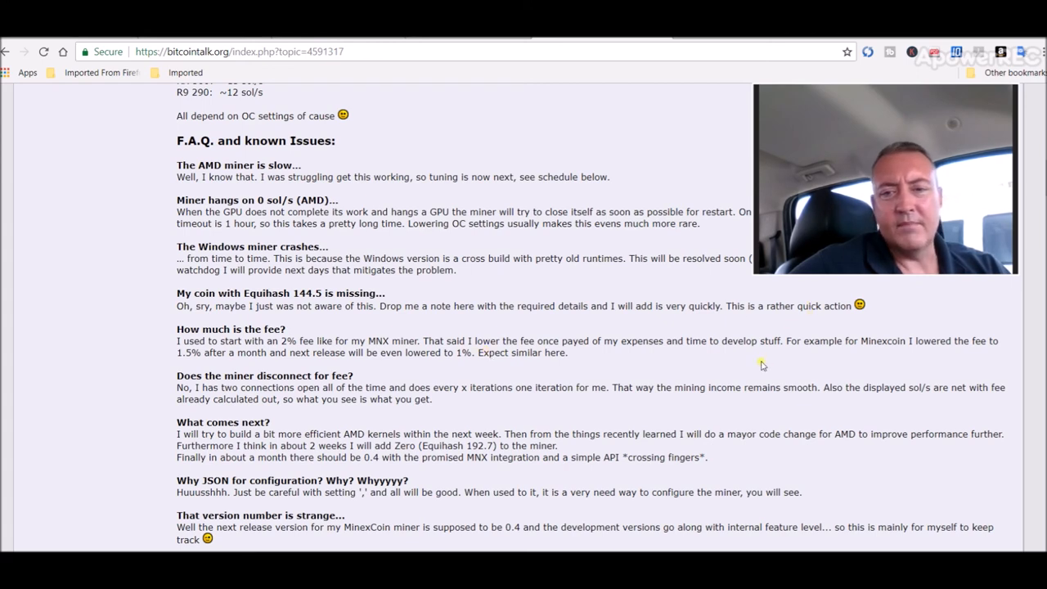
pyautogui.moveTo(828, 331)
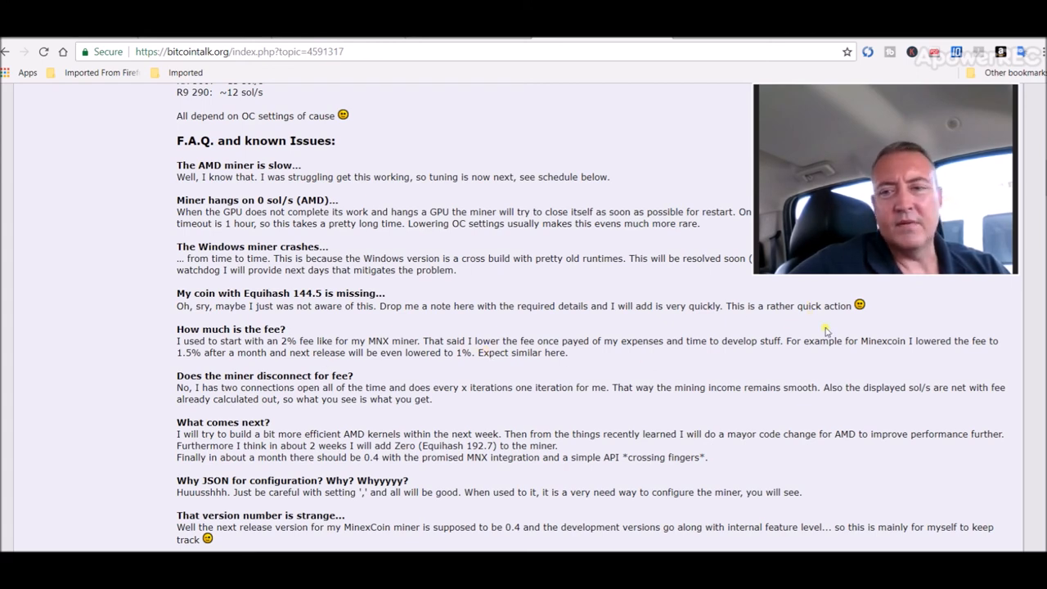
# Scroll back up to the lolMiner-144.5 v0.38 thread's top post with download links
pyautogui.scroll(3)
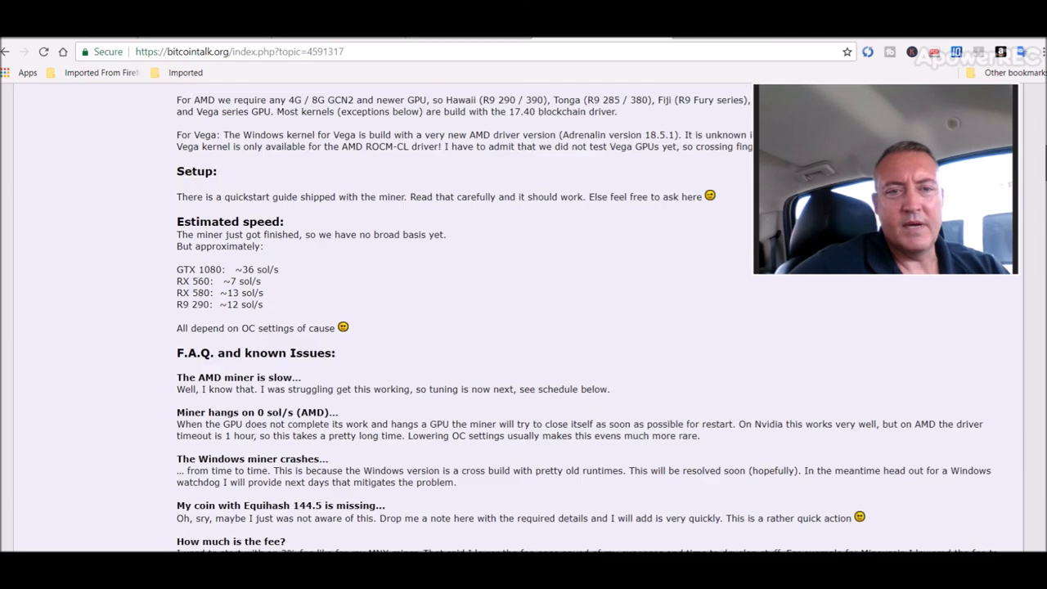
pyautogui.scroll(3)
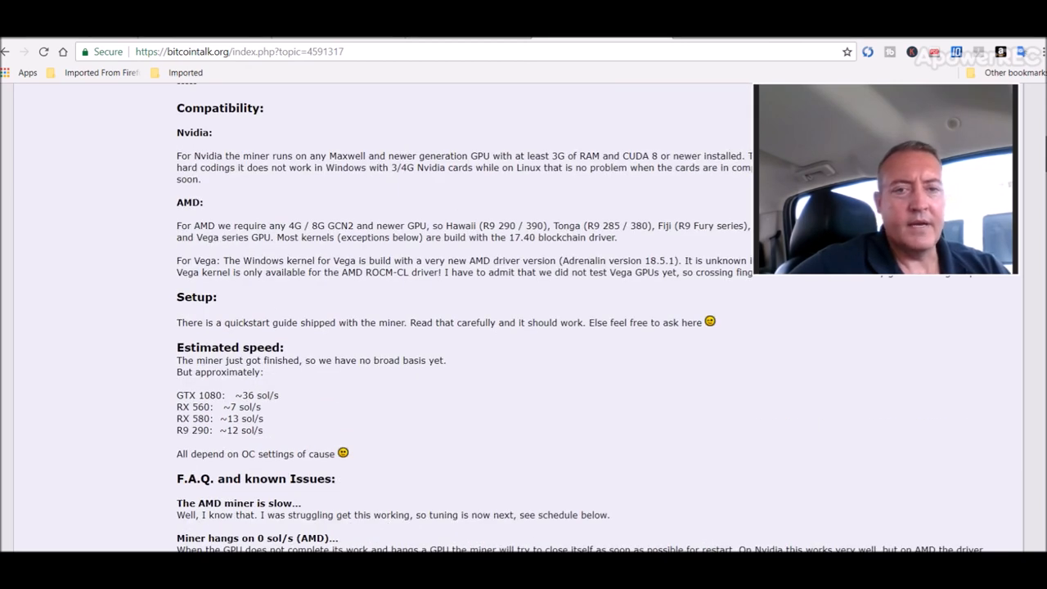
pyautogui.scroll(3)
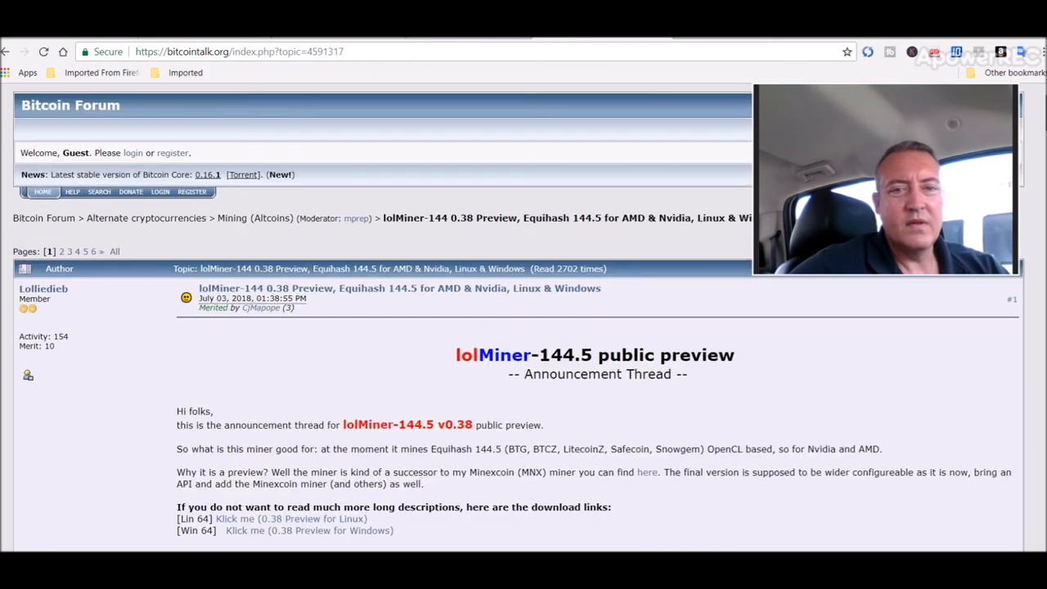
pyautogui.moveTo(465, 340)
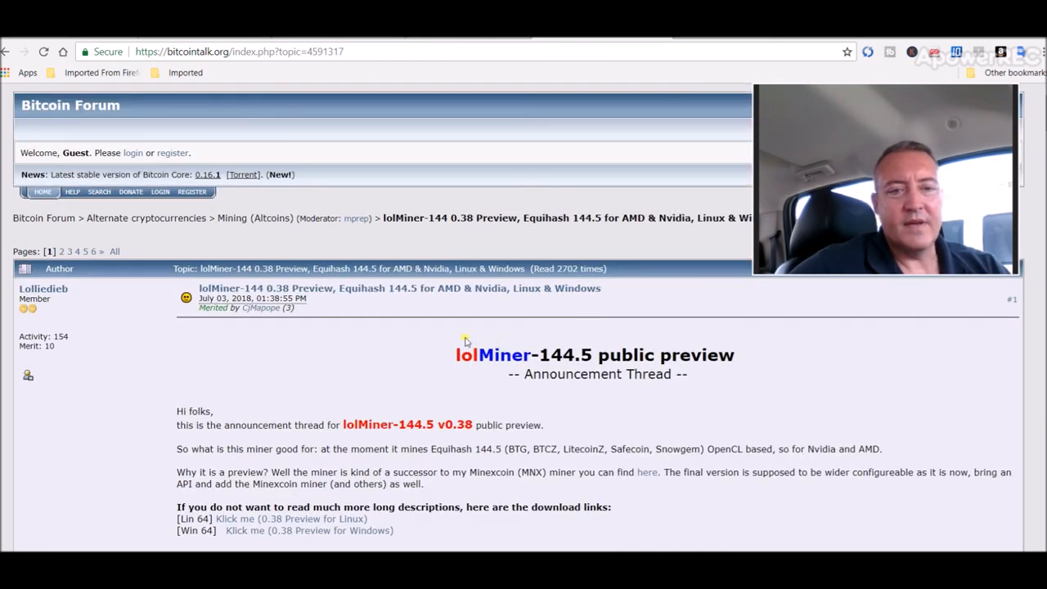
pyautogui.moveTo(417, 383)
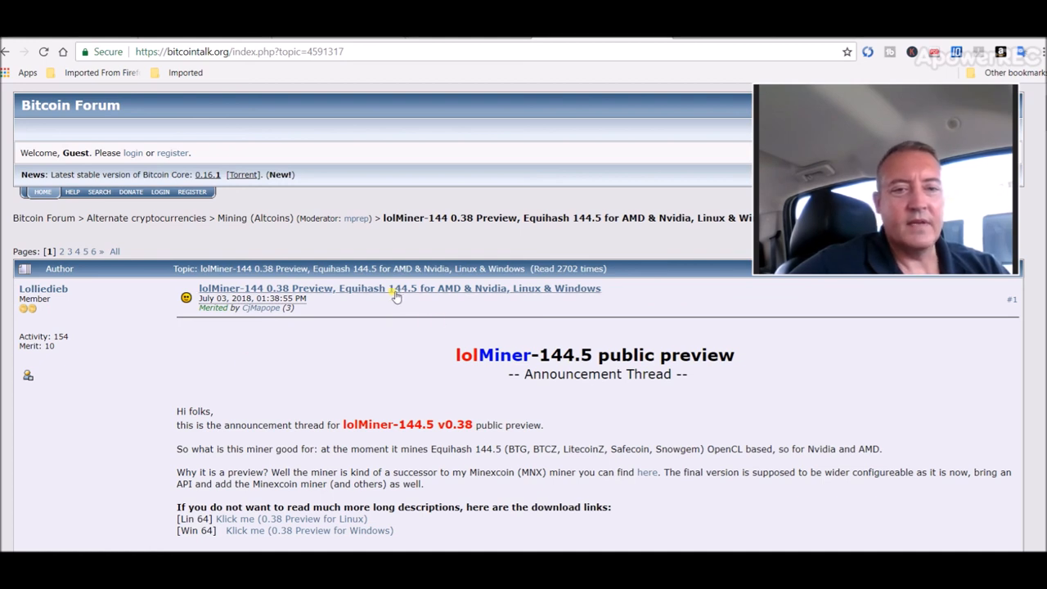
pyautogui.moveTo(420, 383)
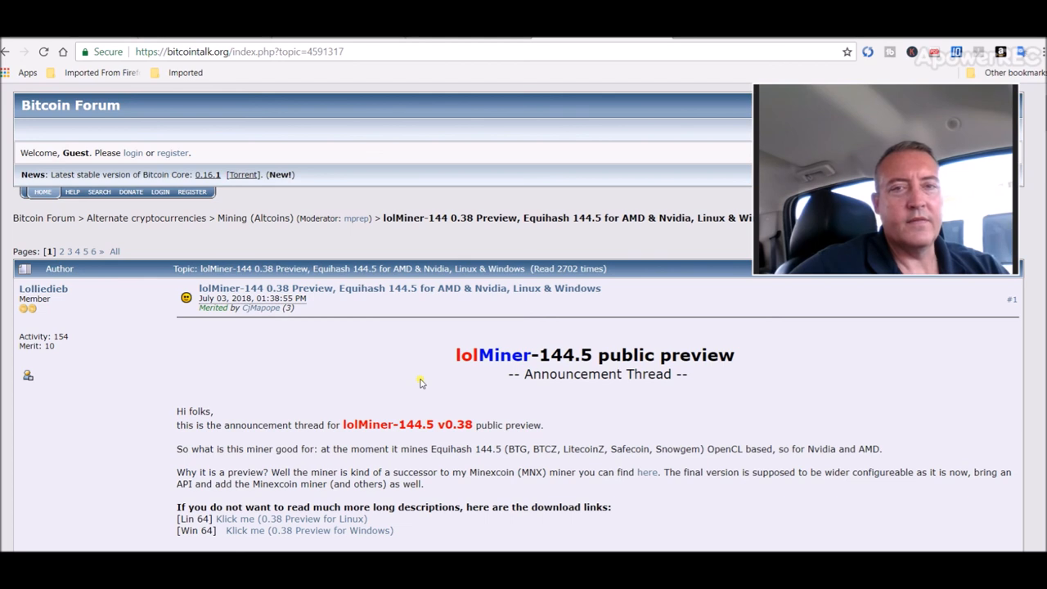
pyautogui.moveTo(684, 375)
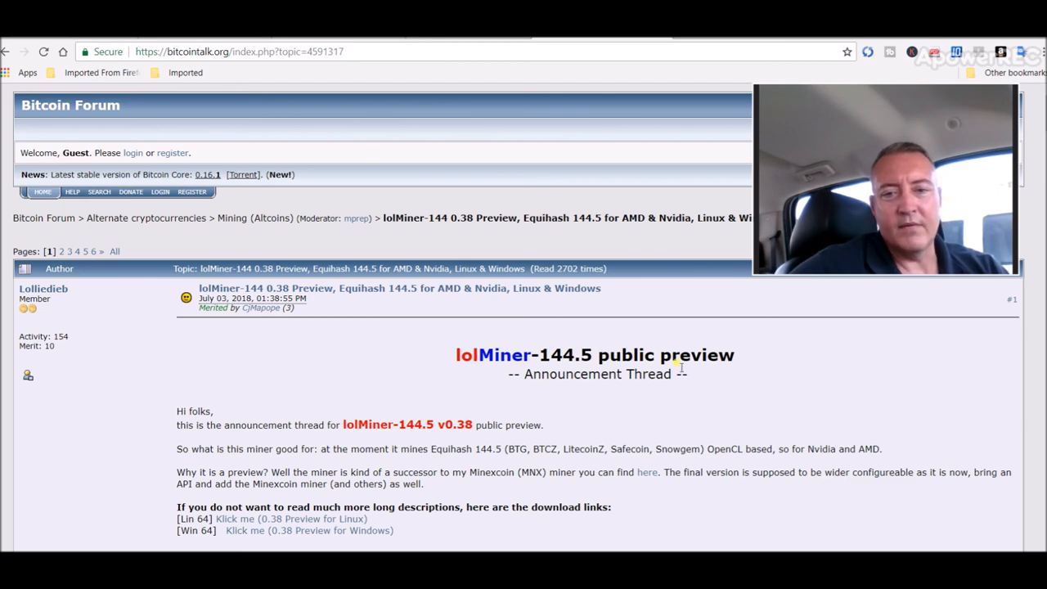
pyautogui.moveTo(809, 366)
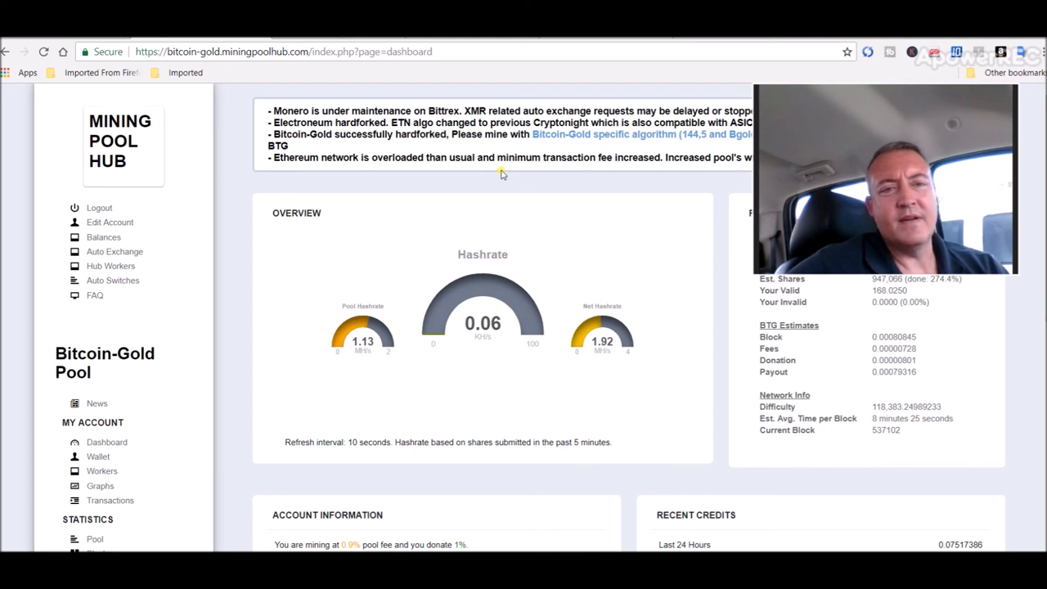
pyautogui.moveTo(891, 516)
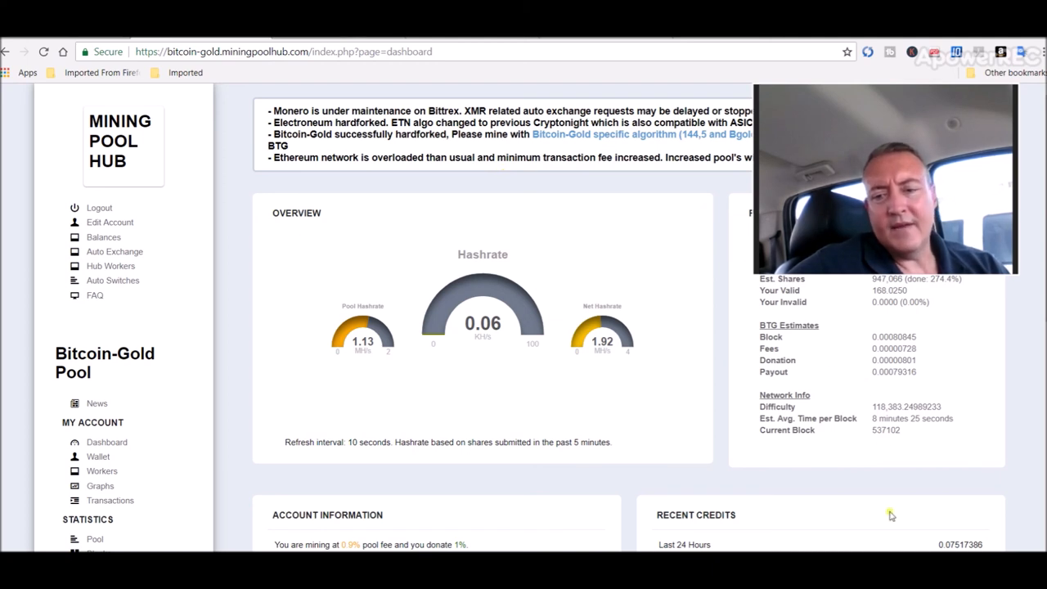